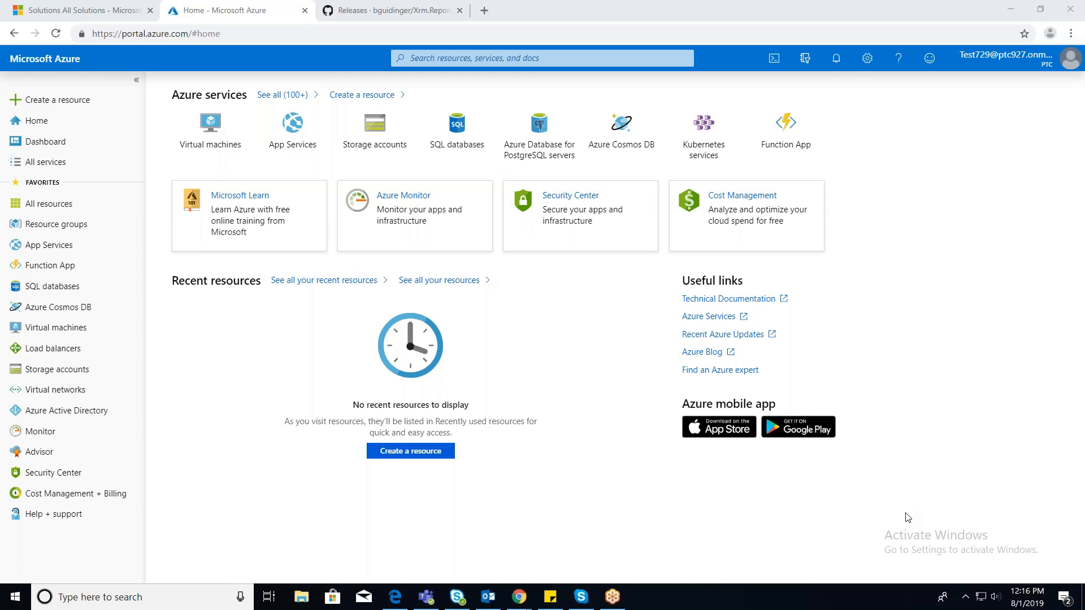
mouse_move(163, 5)
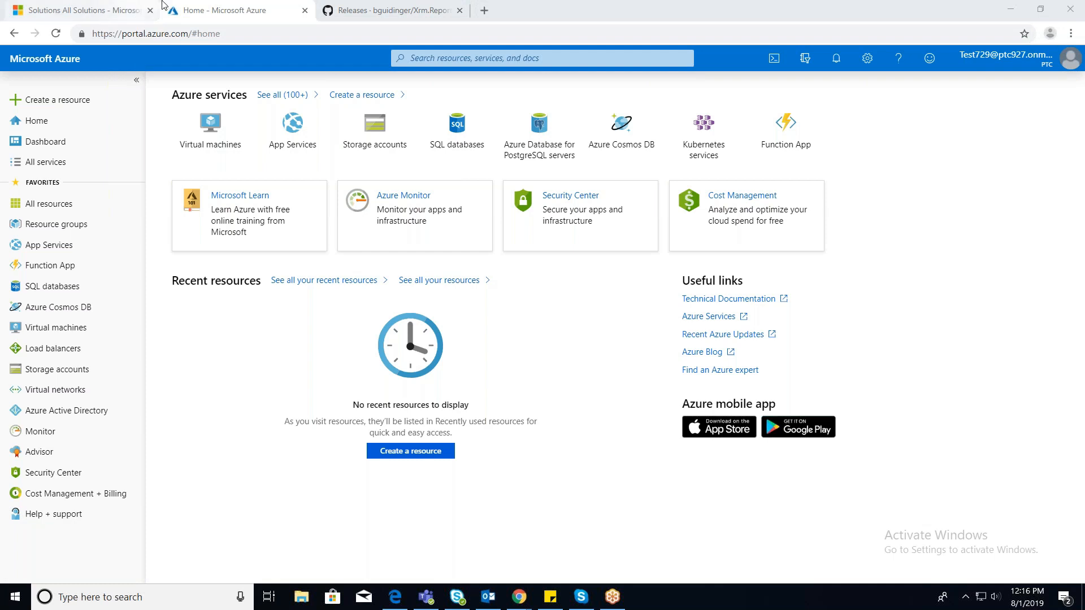
Switch to the Xrm.ReportScheduler v1.5.0.0 releases page on GitHub
left_click(396, 10)
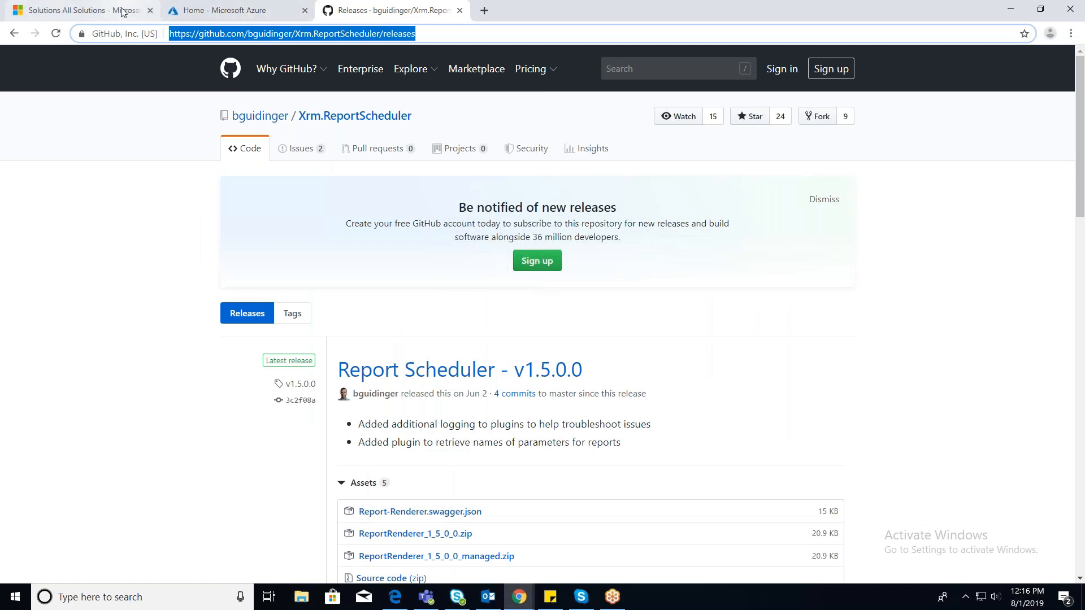
Submit the Report Renderer username and password configuration, acknowledge the success message and close the solution
left_click(85, 10)
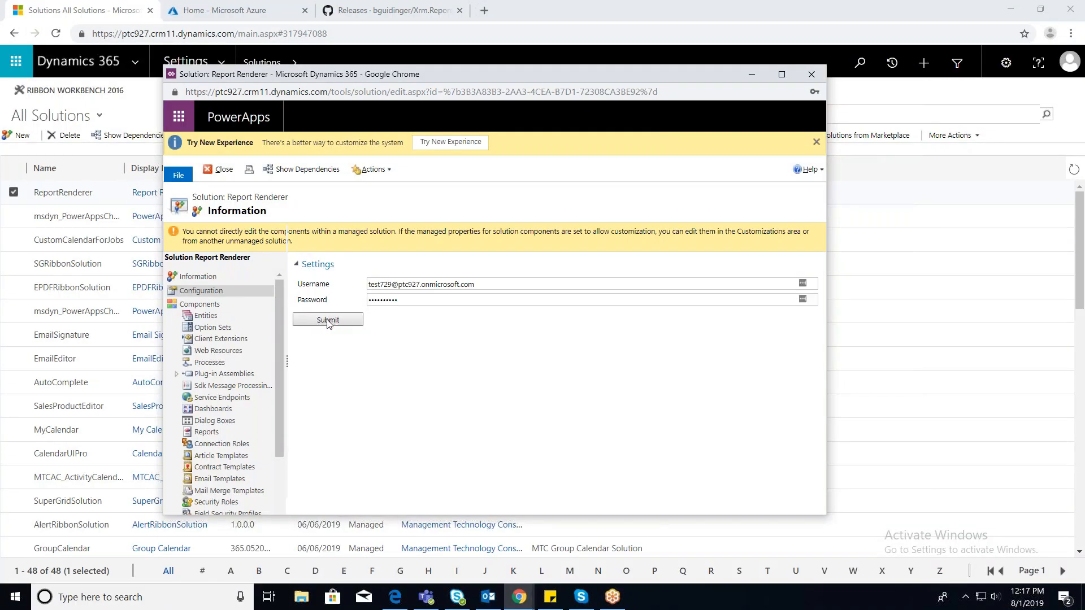
left_click(327, 319)
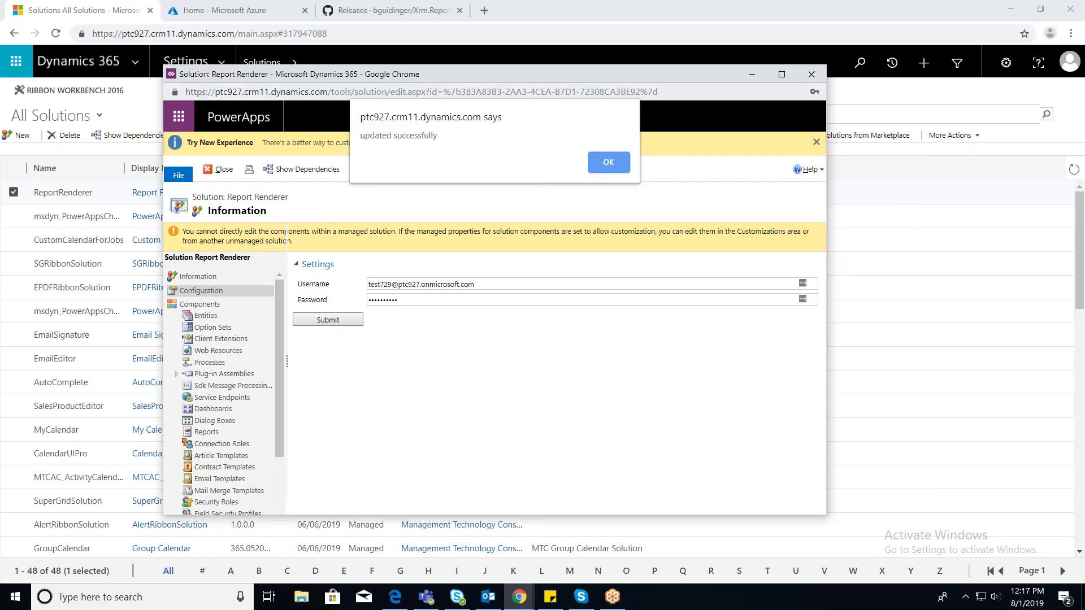
left_click(608, 163)
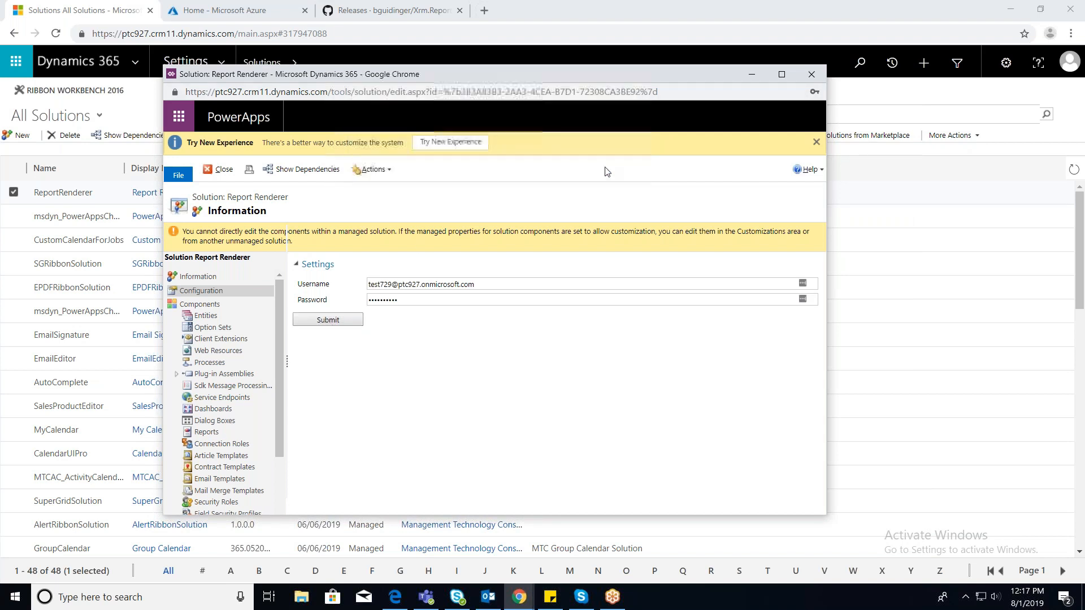
left_click(811, 75)
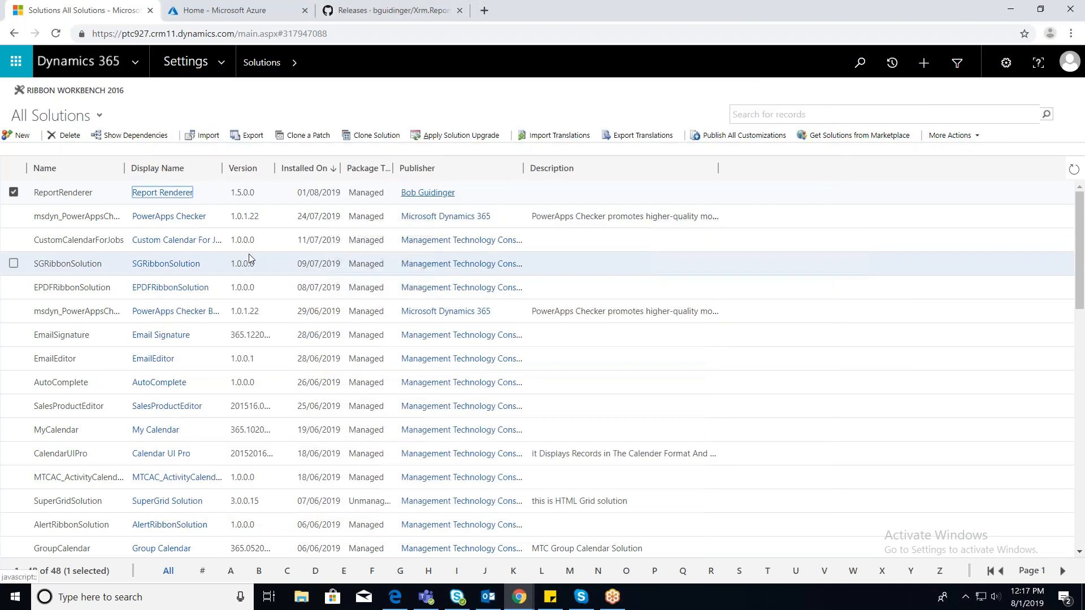
mouse_move(251, 254)
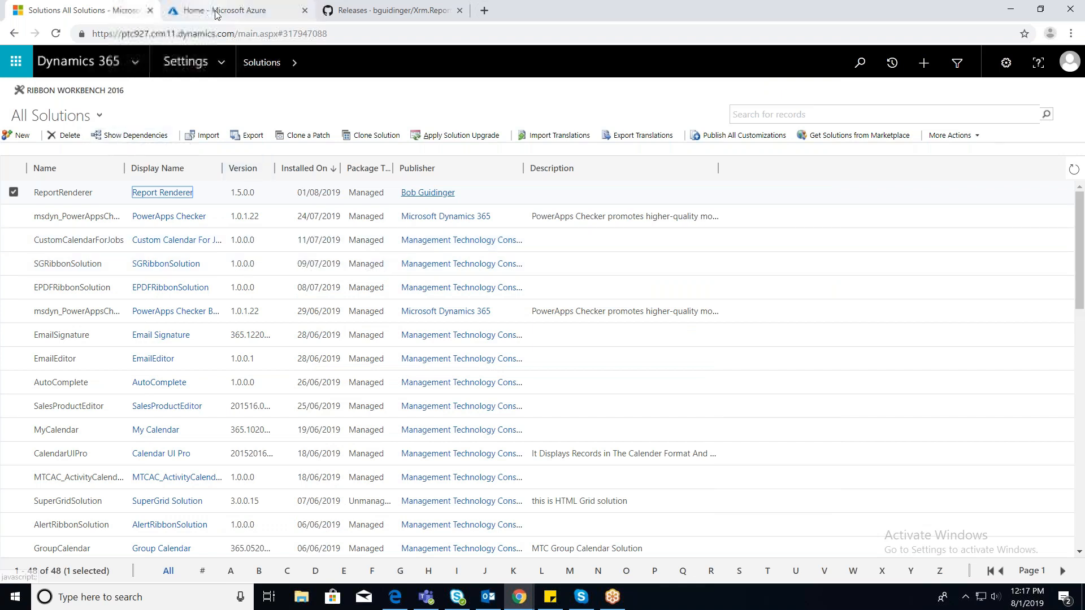
Register a new single-tenant Azure AD application named Schedule Reports from App registrations
left_click(218, 10)
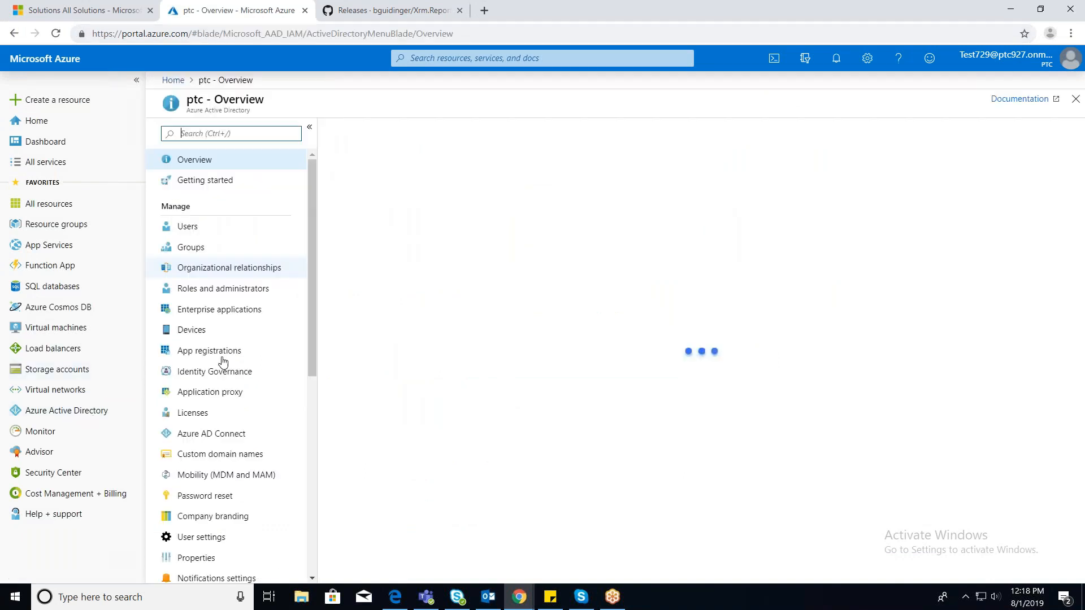
left_click(210, 350)
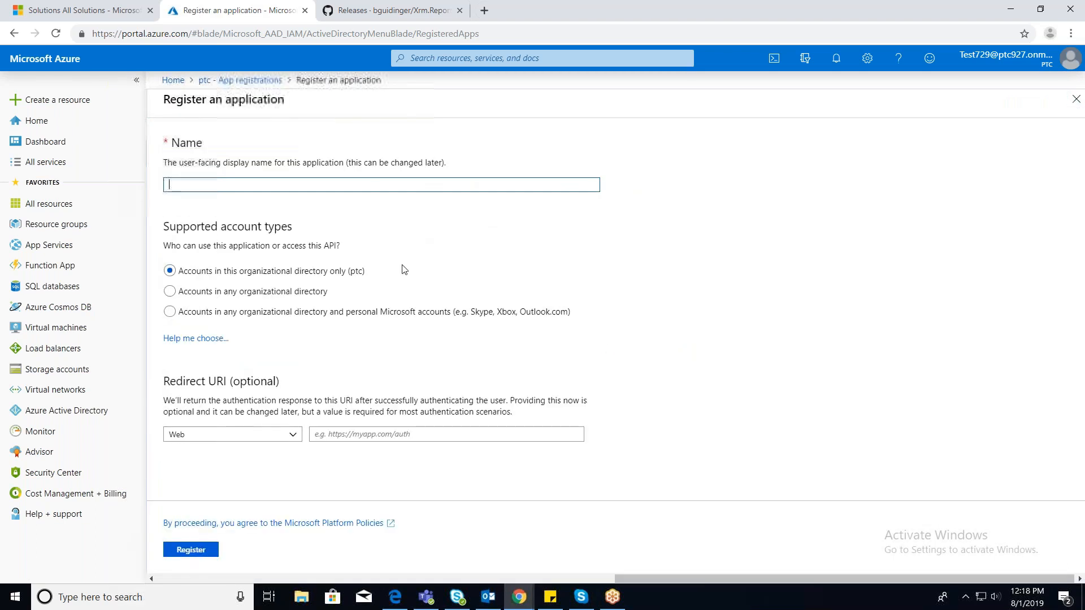
type("Schedule Reports")
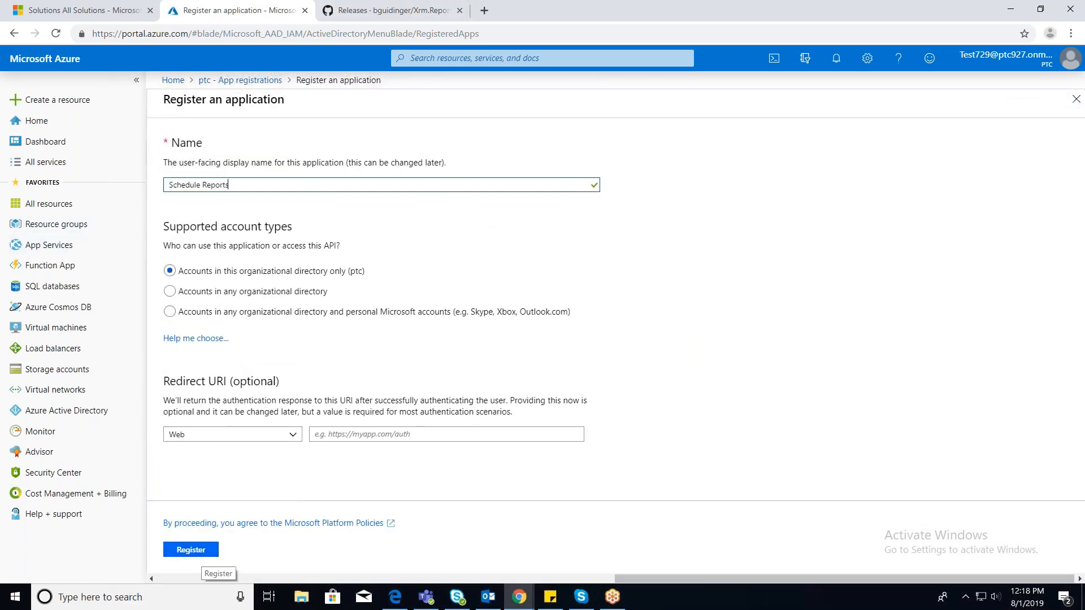
left_click(189, 549)
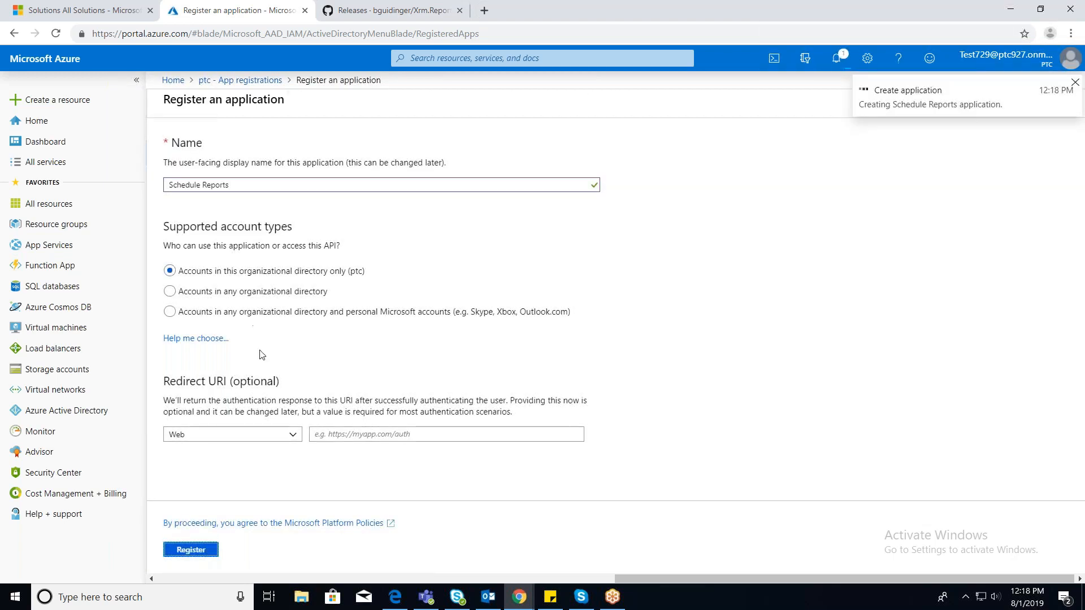
left_click(191, 549)
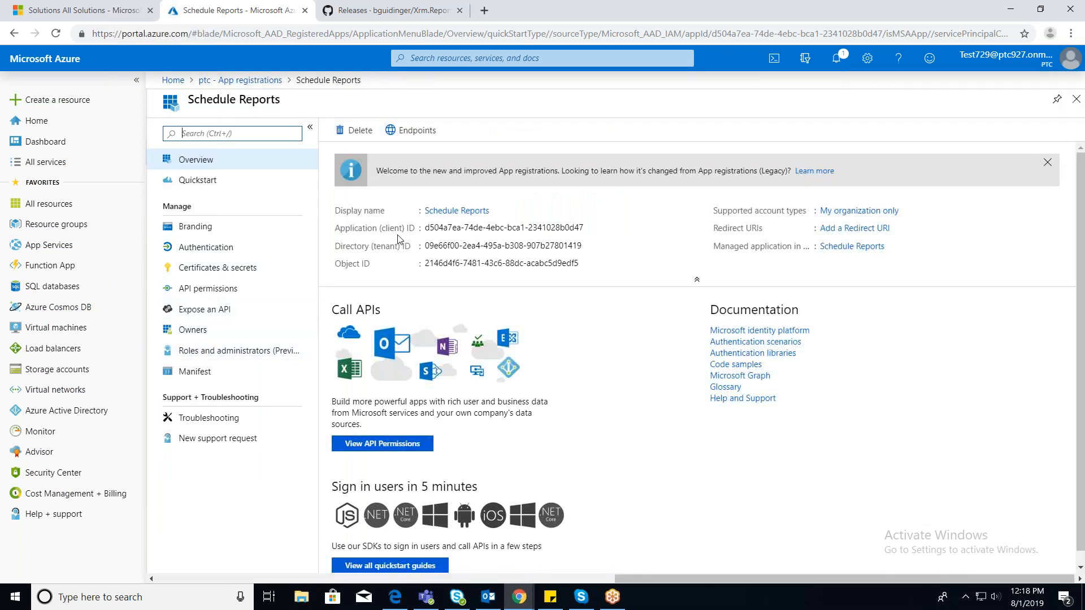
mouse_move(512, 244)
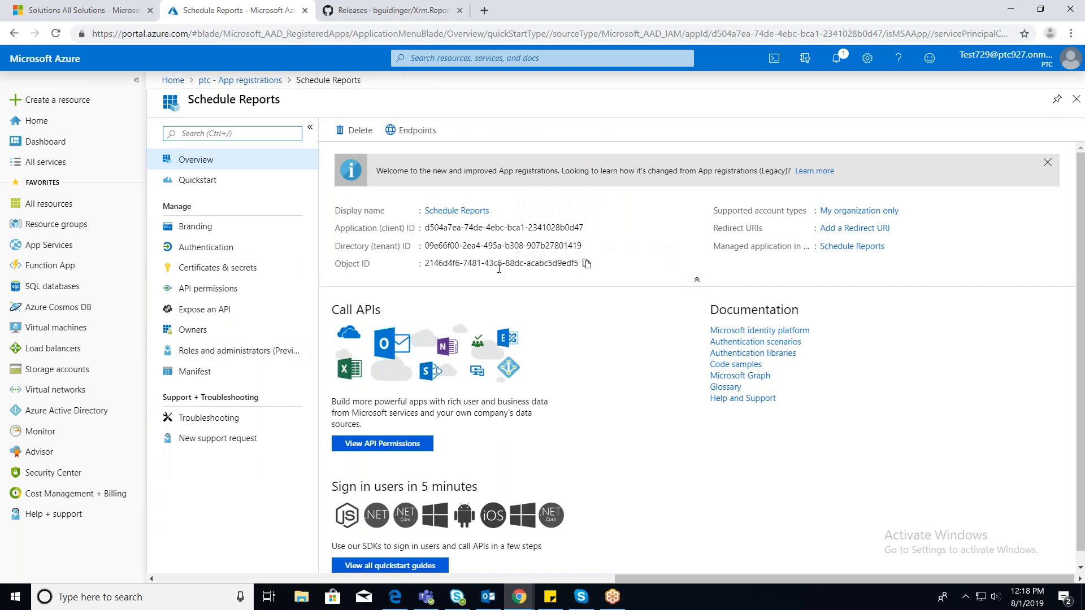
mouse_move(739, 235)
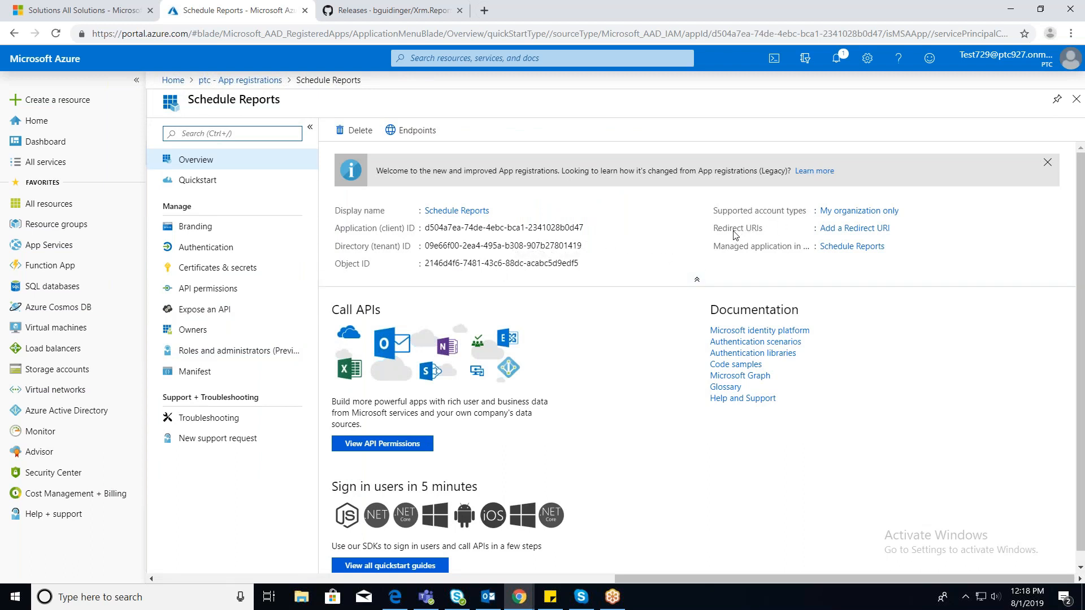
mouse_move(751, 250)
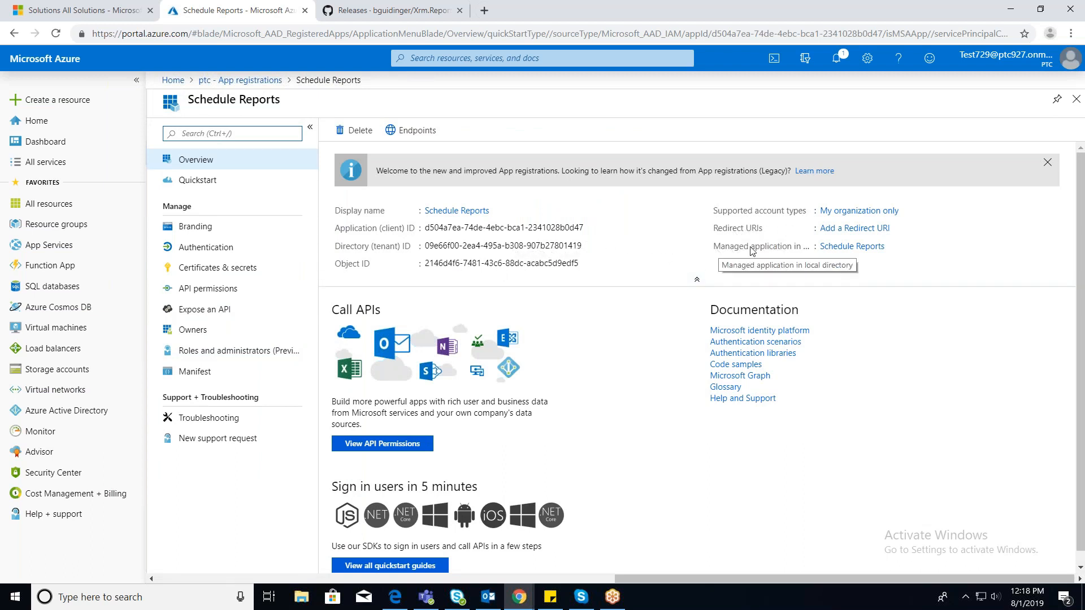
mouse_move(852, 246)
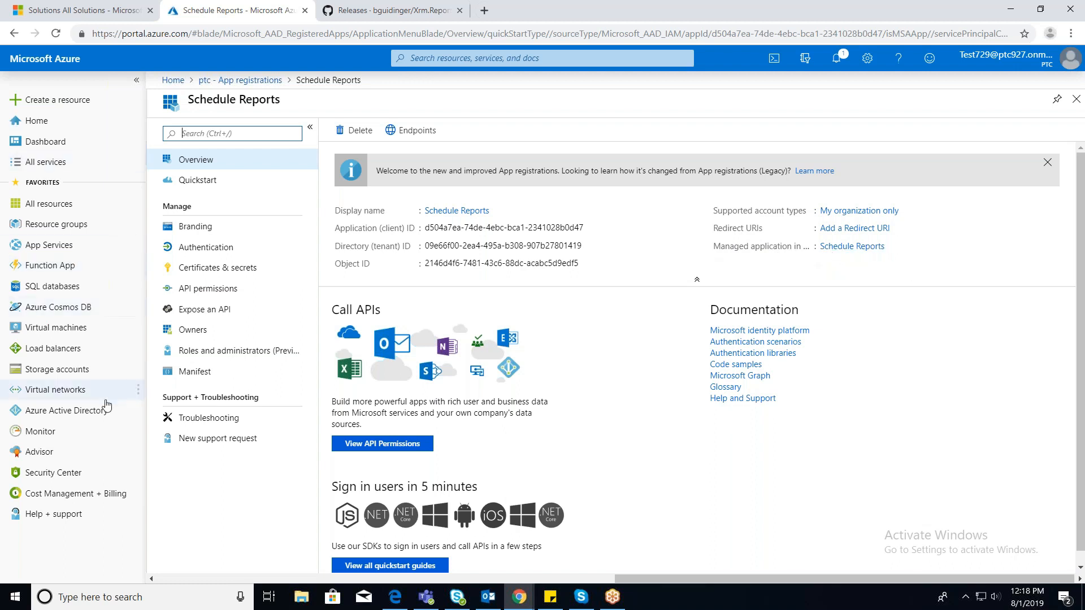
mouse_move(99, 414)
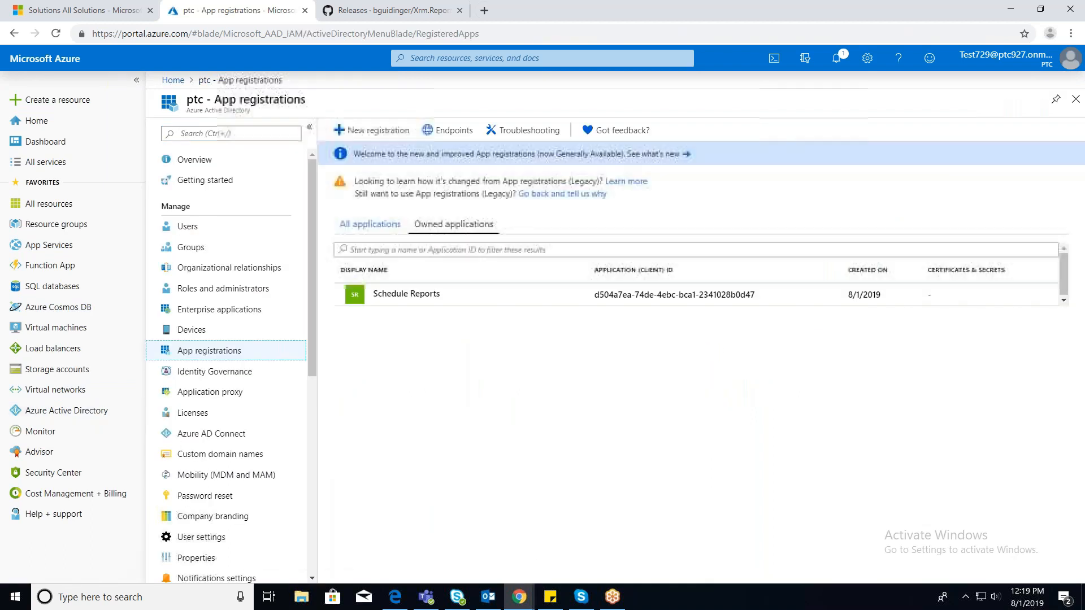
Add the delegated Dynamics CRM user_impersonation permission to the Schedule Reports app's API permissions
left_click(405, 294)
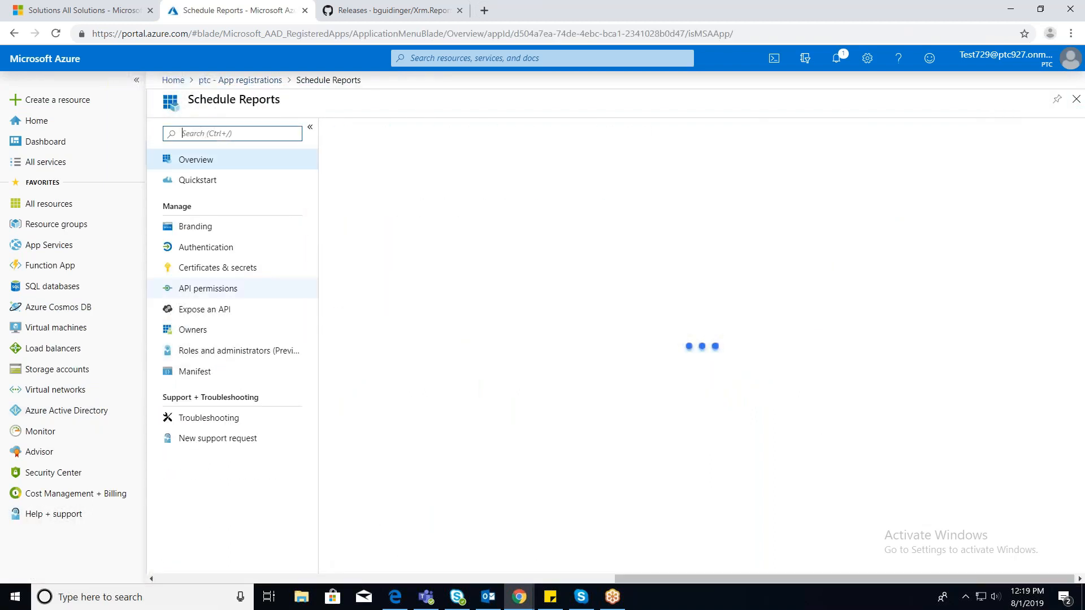
left_click(217, 267)
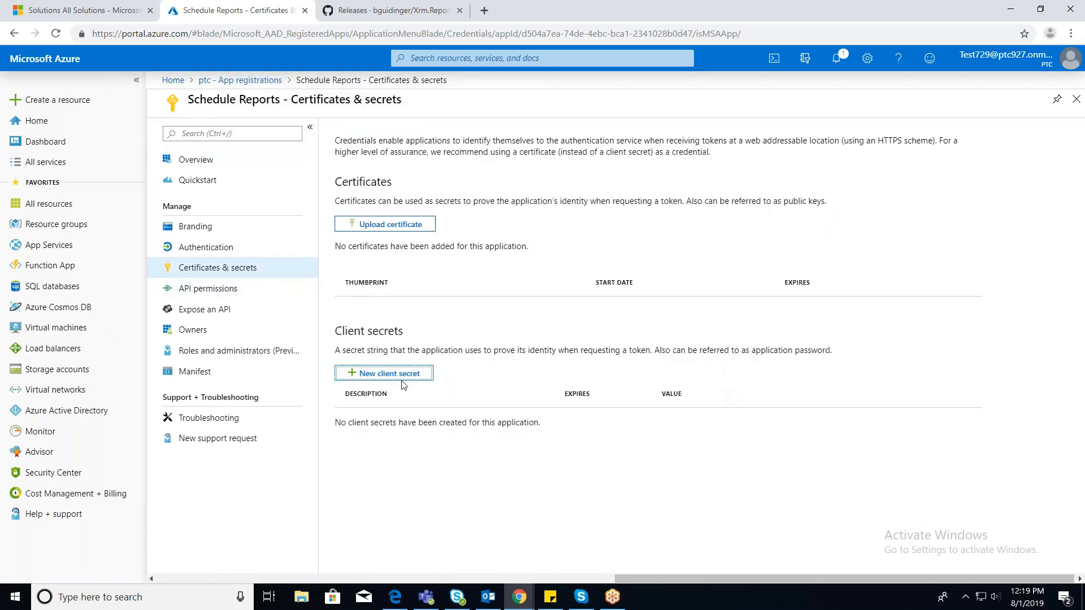
left_click(195, 159)
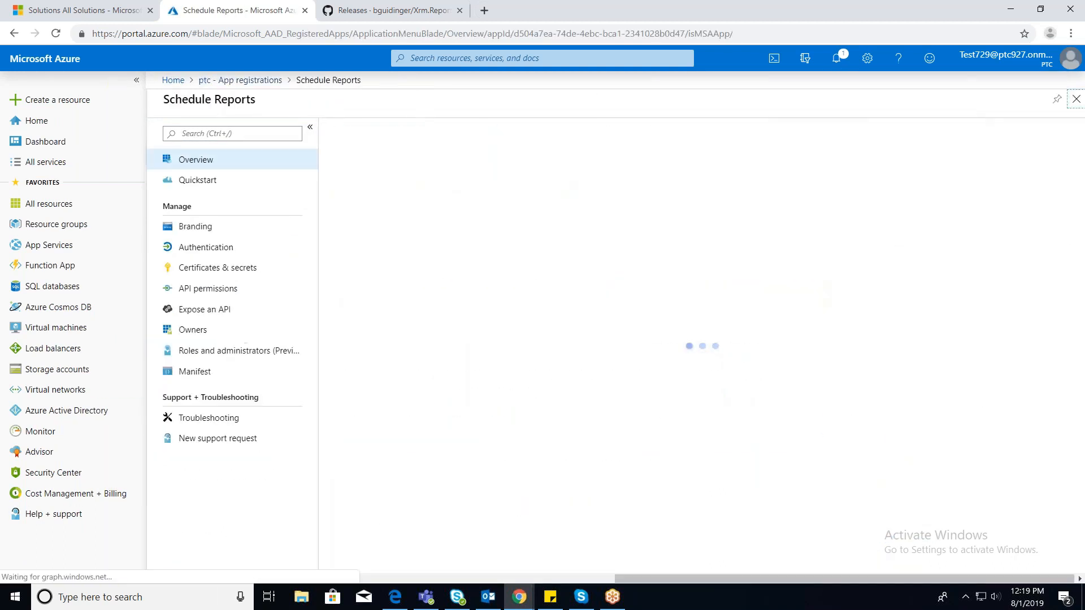
left_click(216, 267)
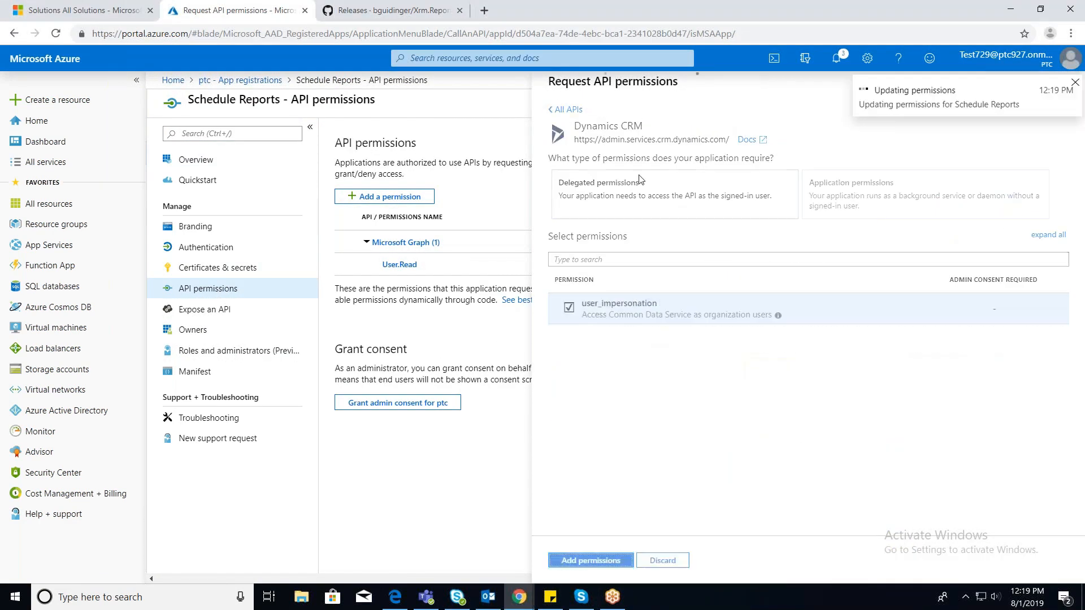
left_click(590, 559)
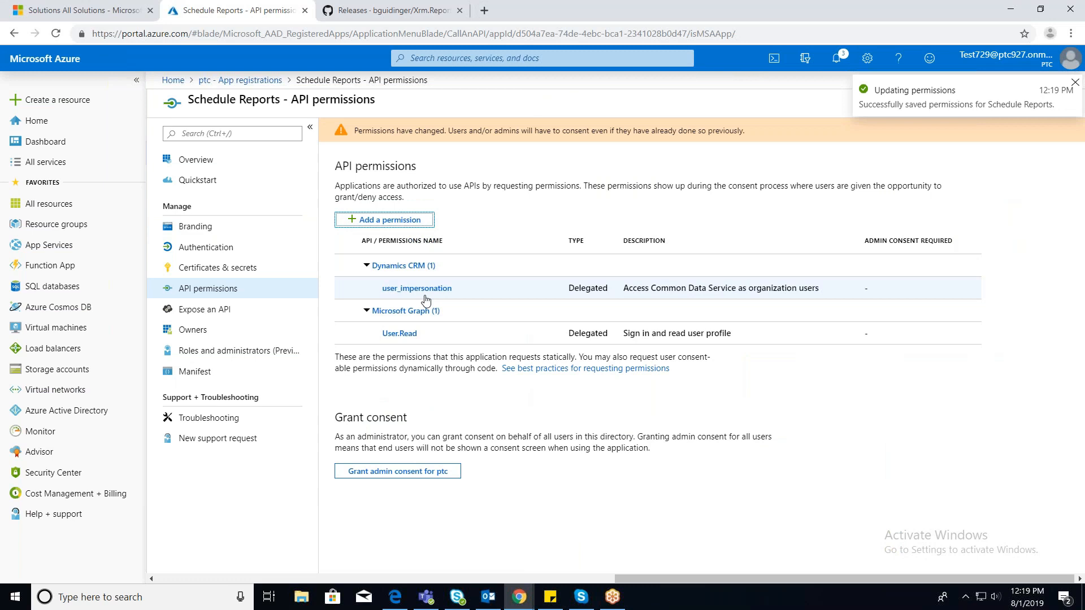
left_click(1076, 82)
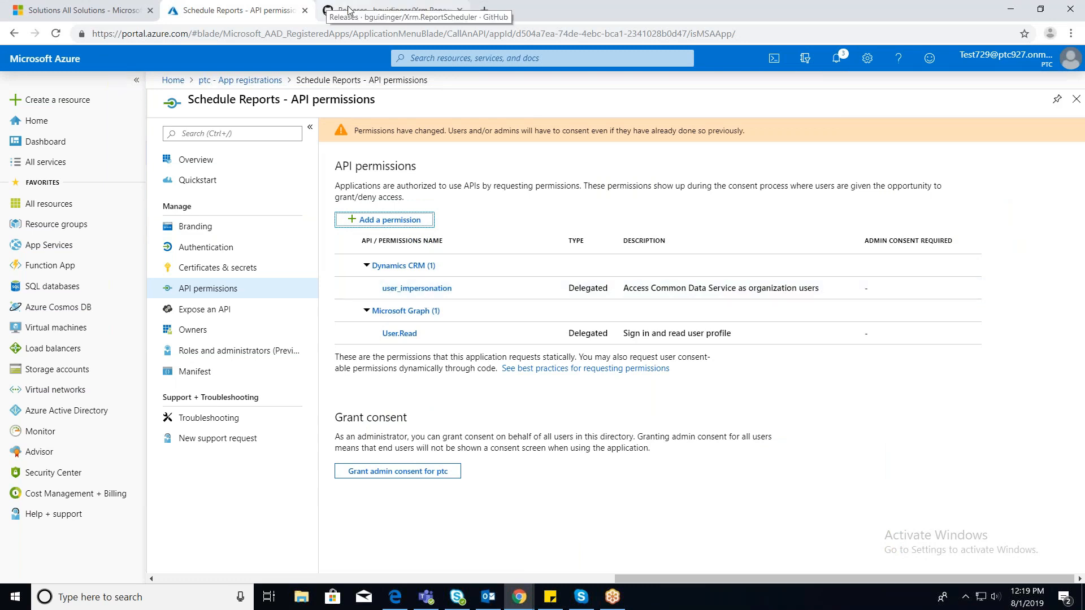
Create a new custom connector by importing an OpenAPI file and begin naming it Report Render
left_click(392, 10)
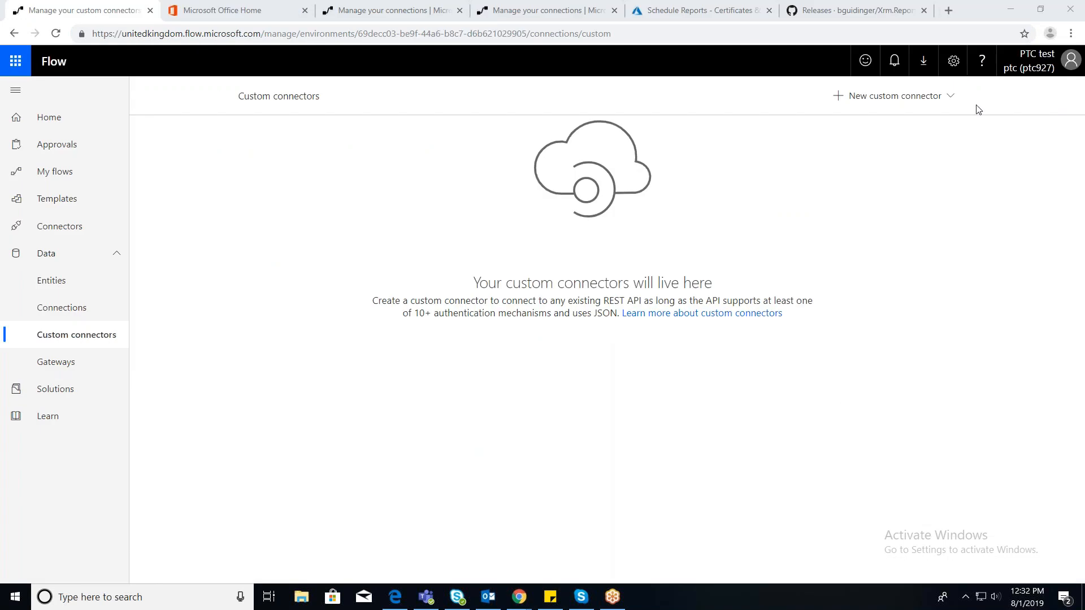
left_click(901, 95)
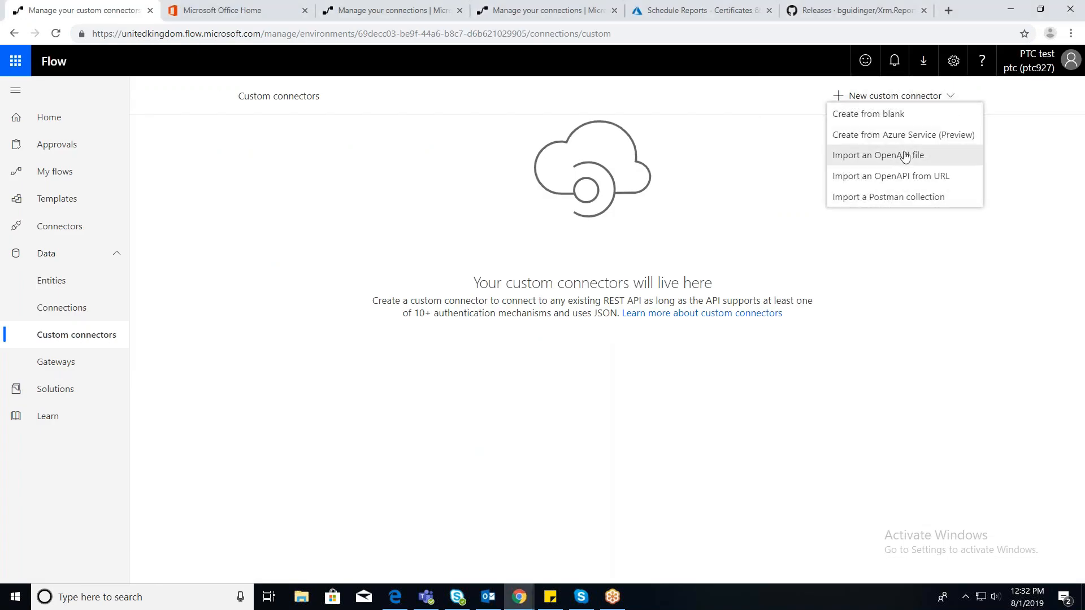
left_click(877, 155)
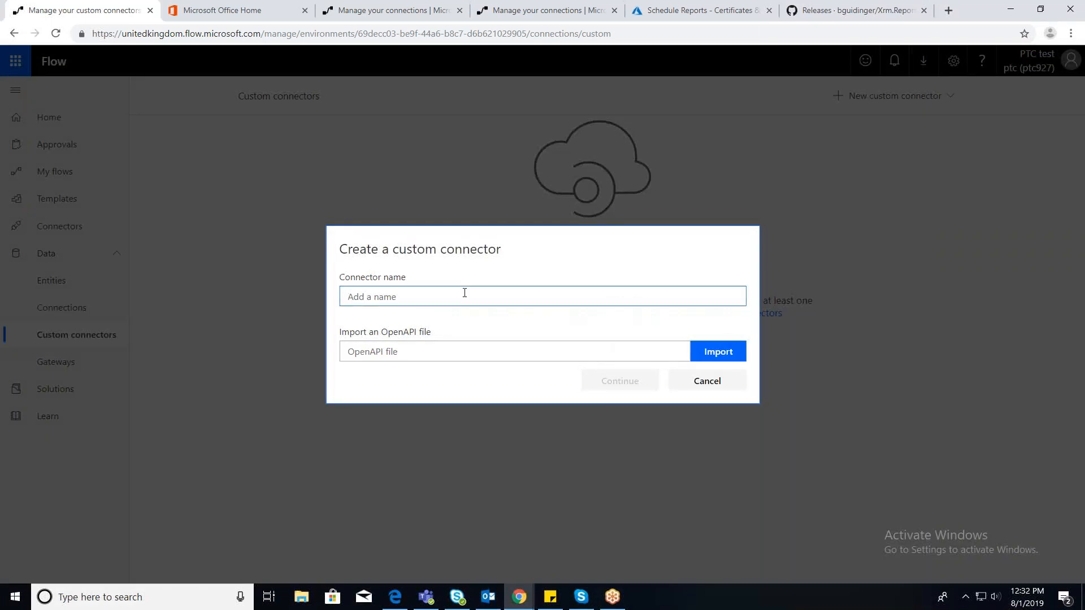
type("Report Render")
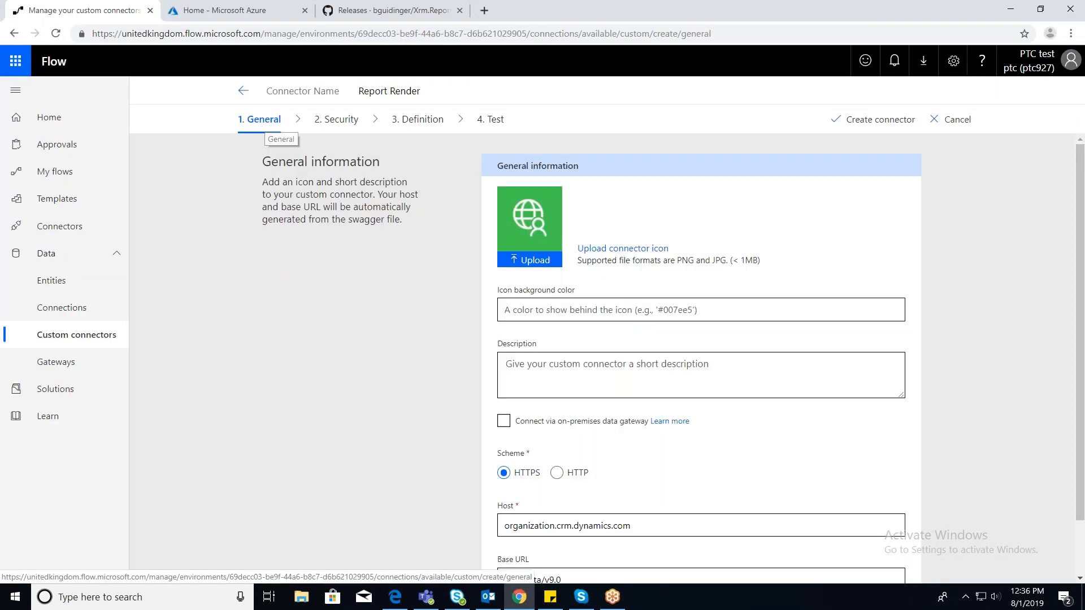
mouse_move(491, 118)
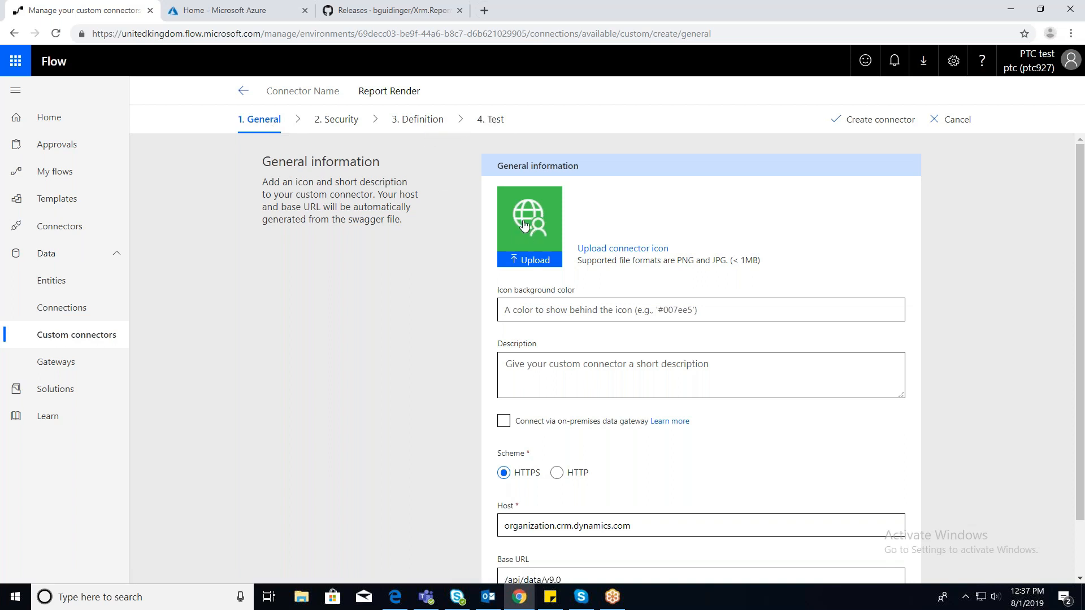
mouse_move(580, 502)
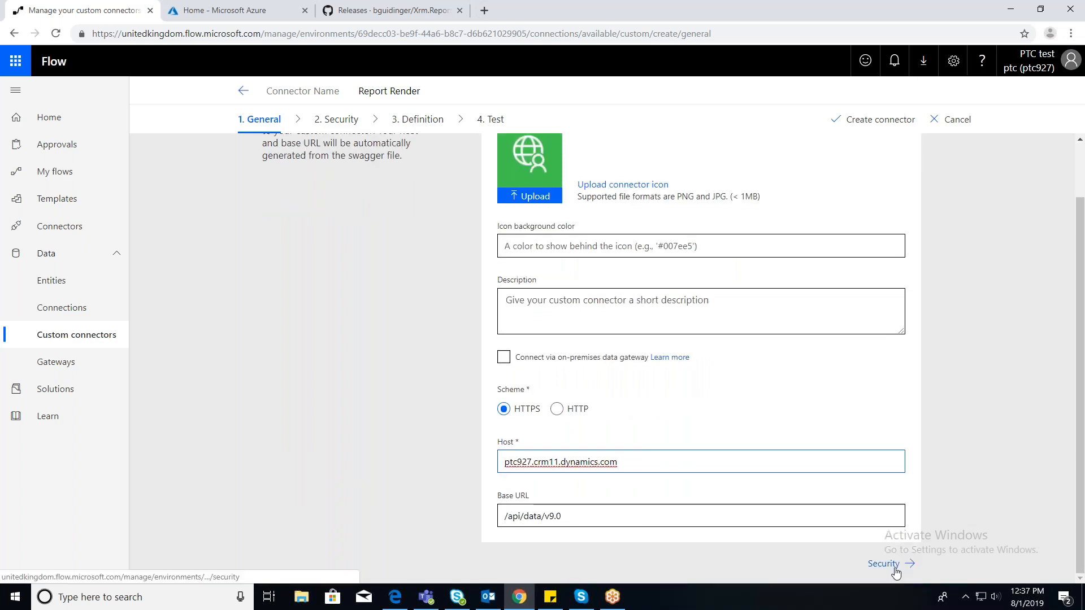
Keep host ptc927.crm11.dynamics.com with base URL /api/data/v9.0 and continue to Security
left_click(883, 564)
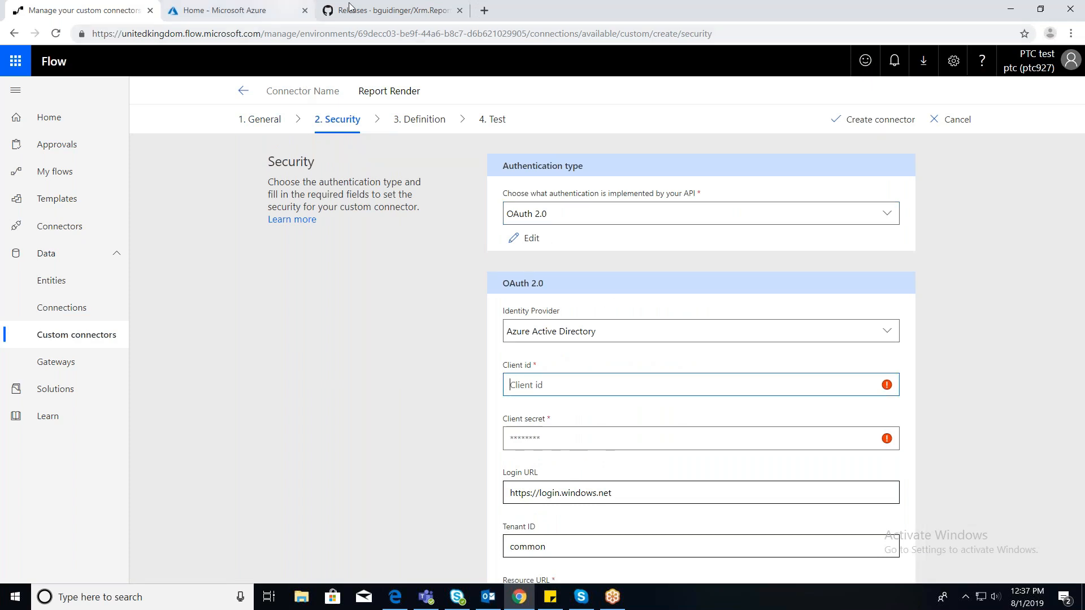
Copy the Schedule Reports client ID and client secret from Azure into the connector's OAuth 2.0 security fields
left_click(224, 10)
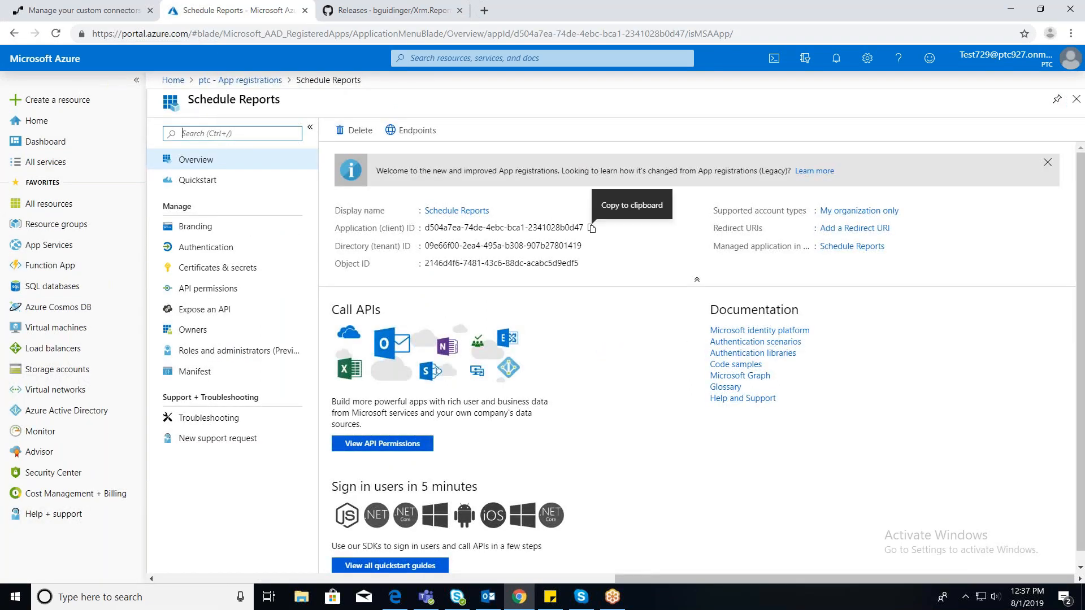
left_click(85, 10)
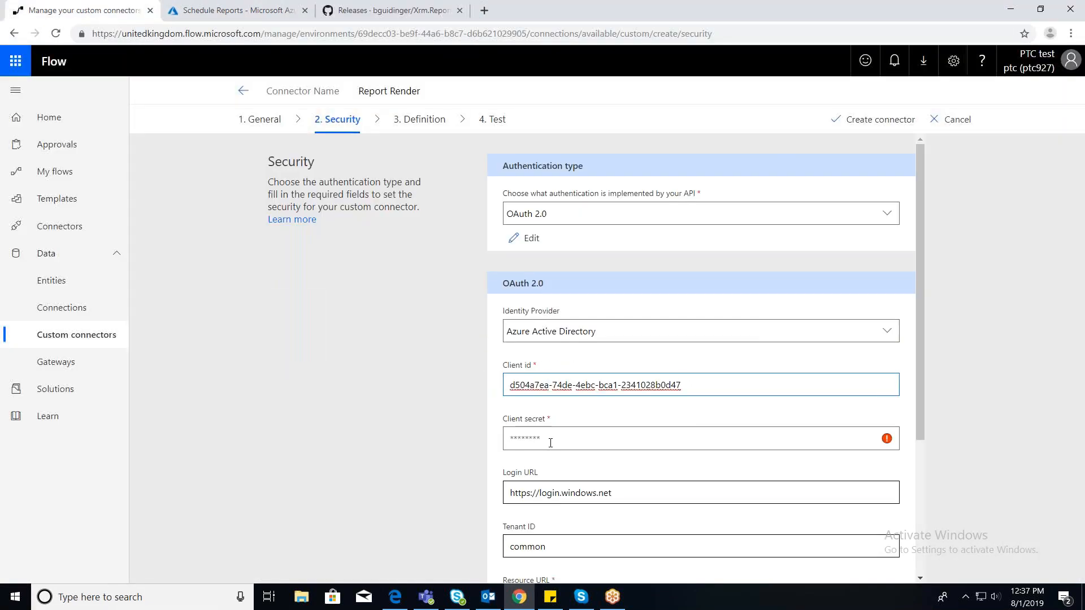
left_click(235, 10)
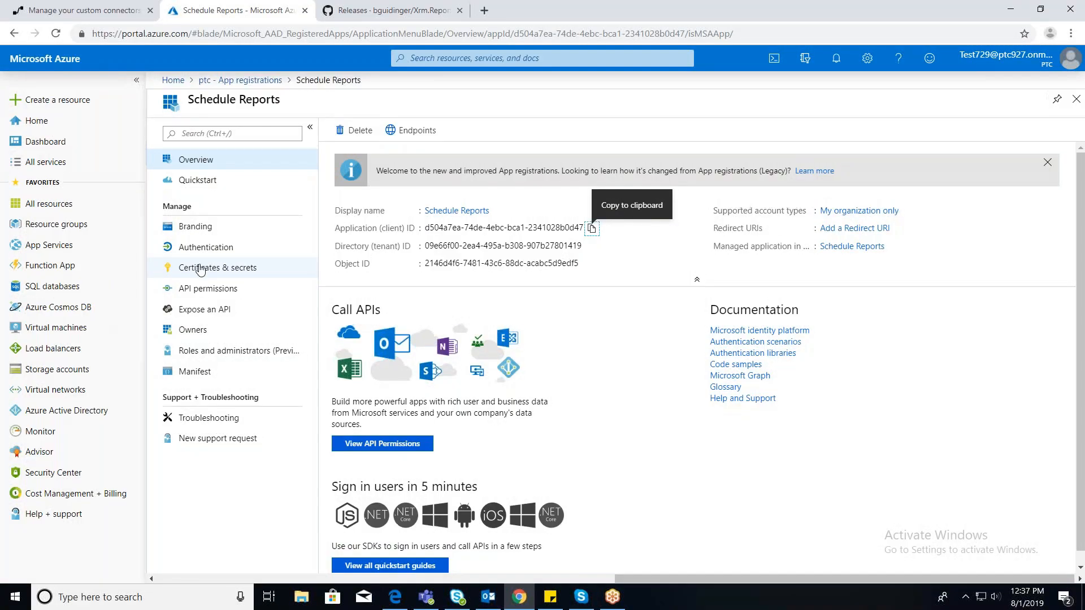
left_click(217, 268)
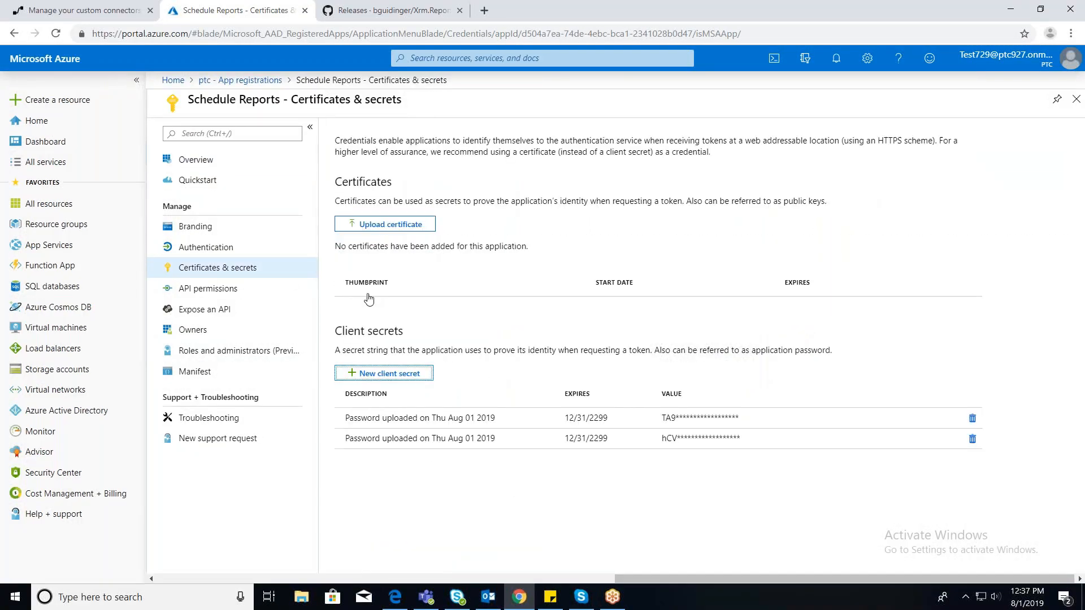
left_click(84, 10)
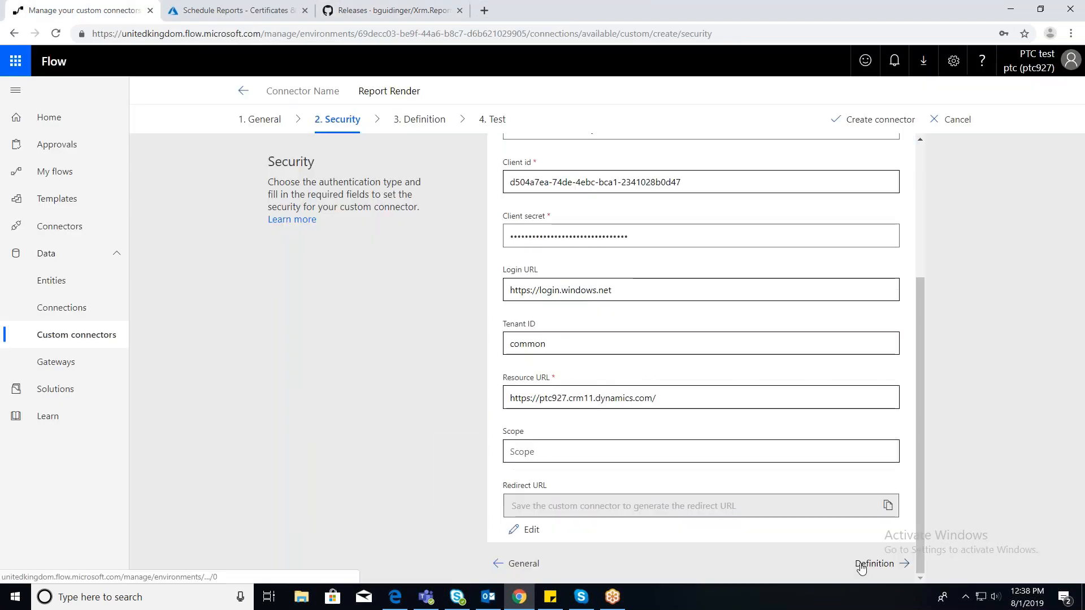
left_click(875, 563)
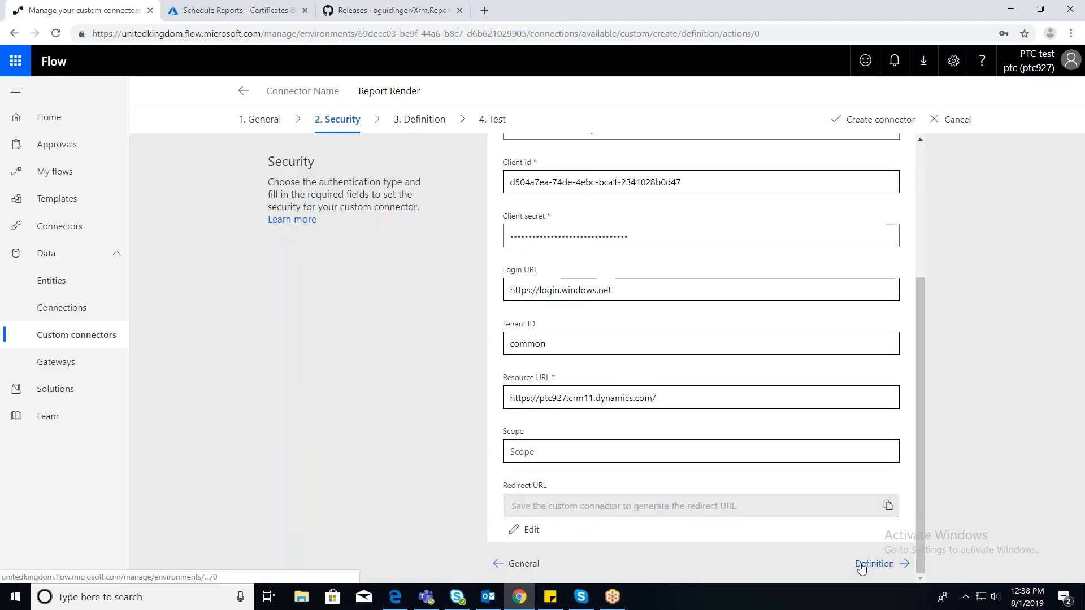
Review the seven imported actions and confirm _GET_Reports shows Validation succeeded
left_click(874, 563)
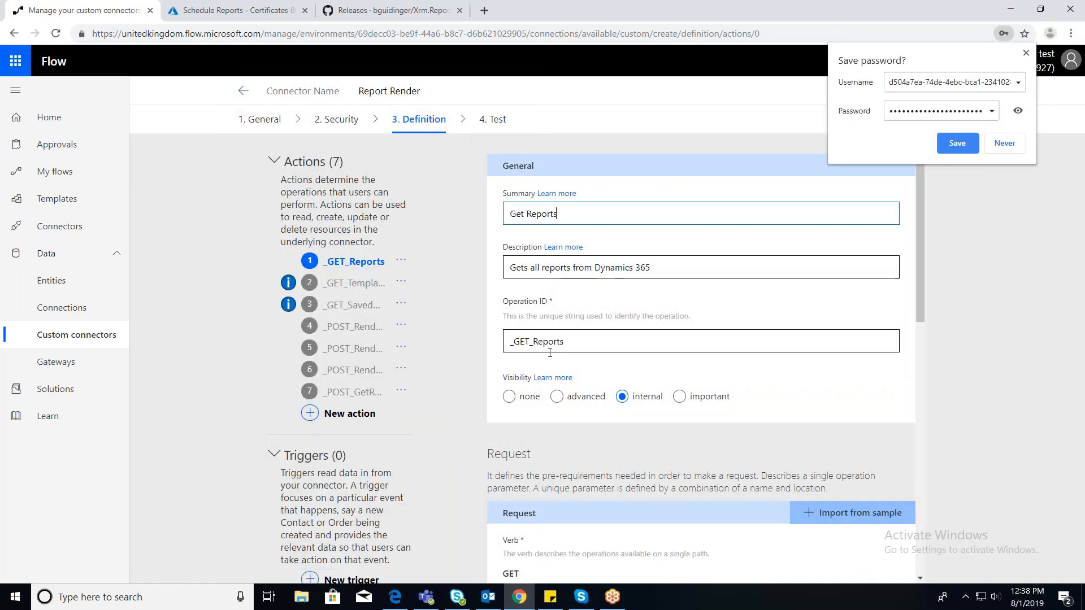
scroll("down", 3)
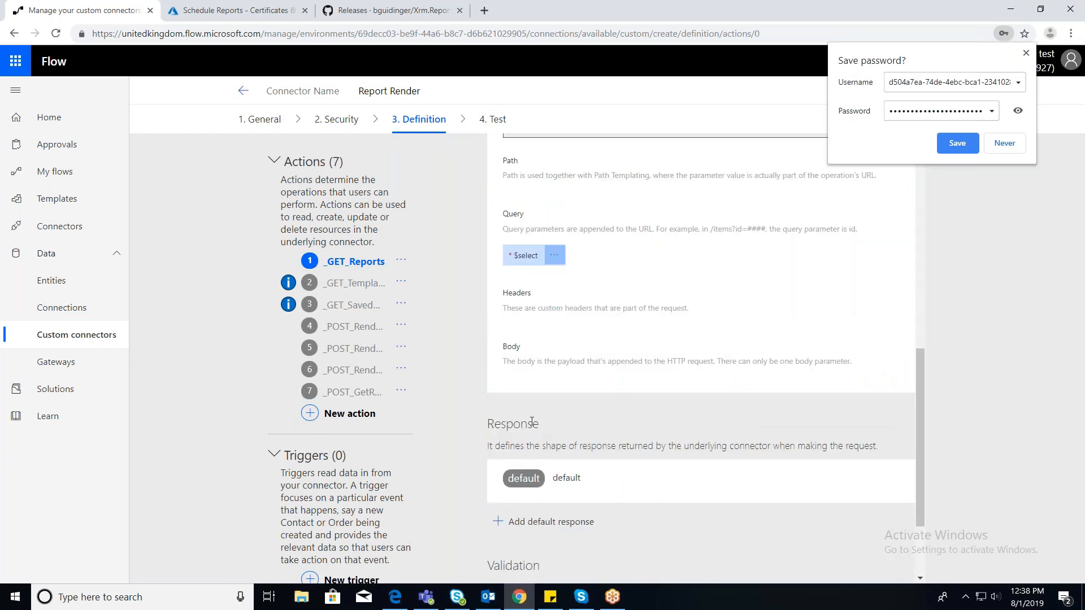
scroll("down", 3)
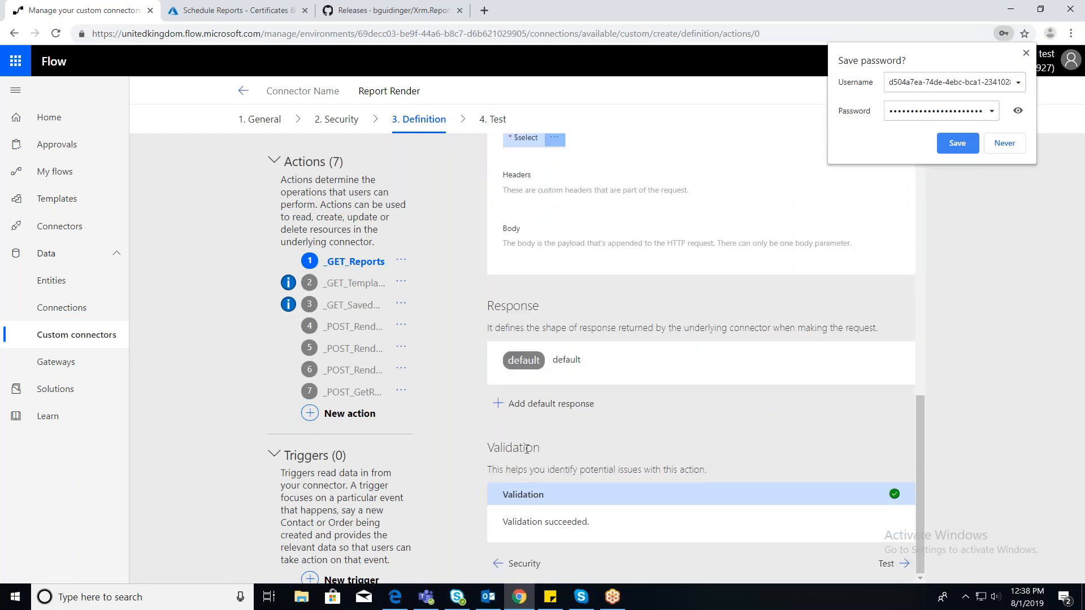
mouse_move(854, 68)
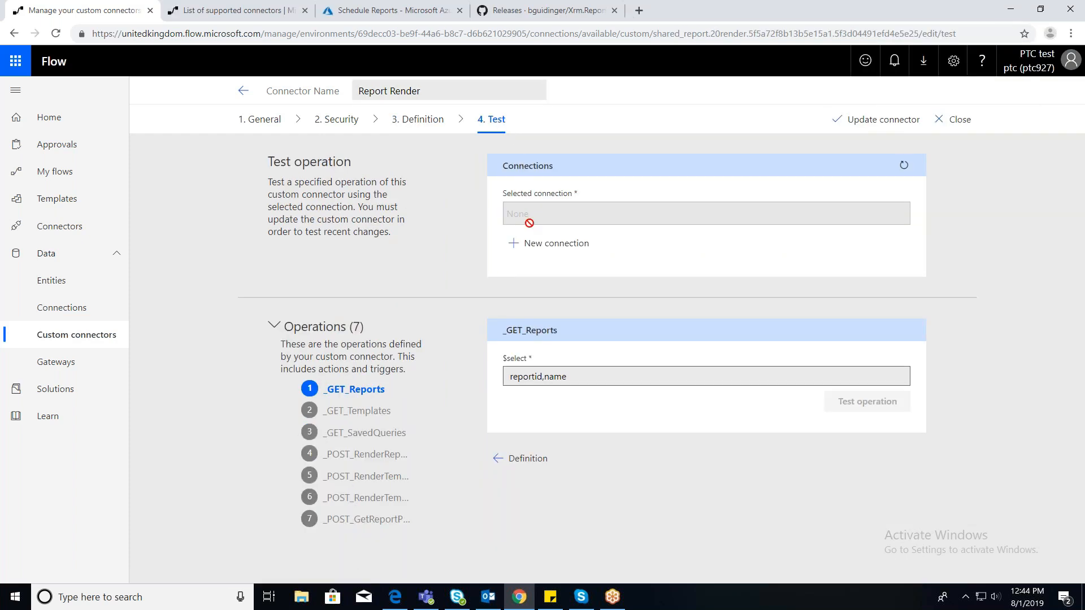
Run the _GET_Reports test operation with the existing connection and confirm a 200 response
left_click(549, 243)
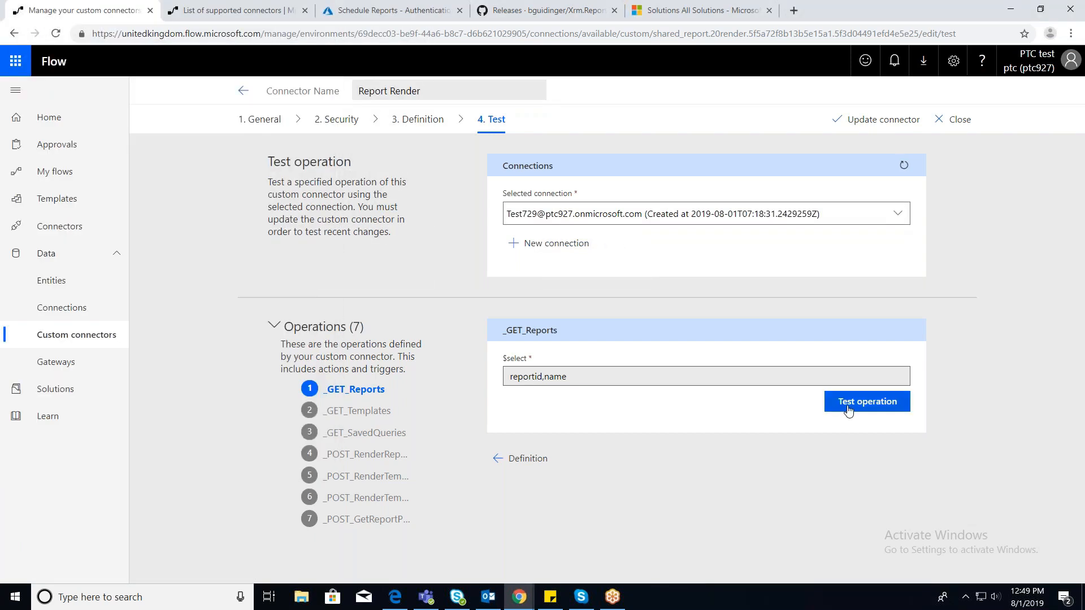
left_click(867, 401)
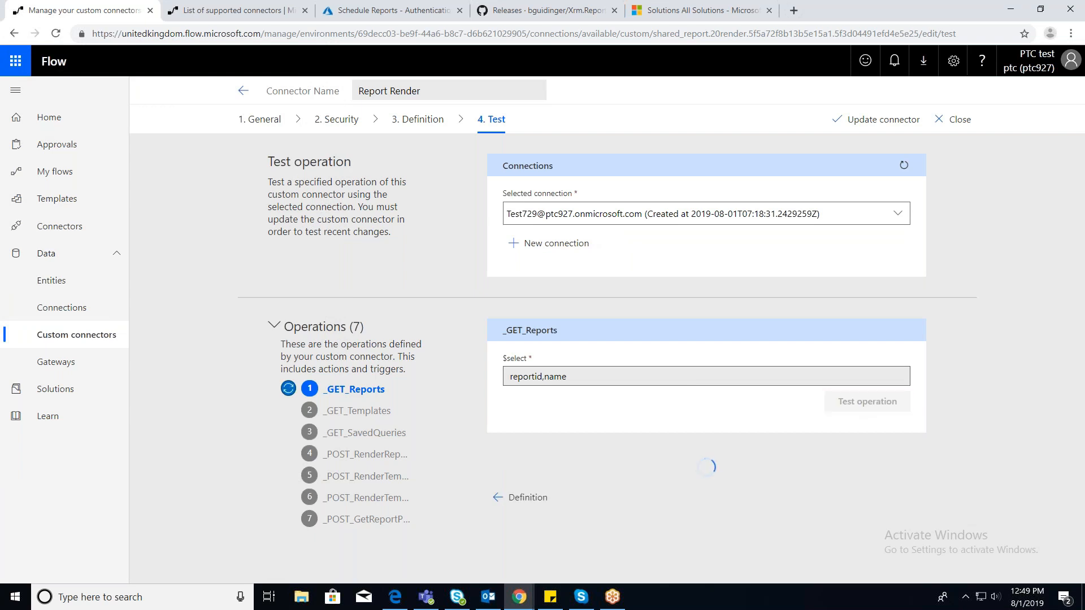
mouse_move(662, 502)
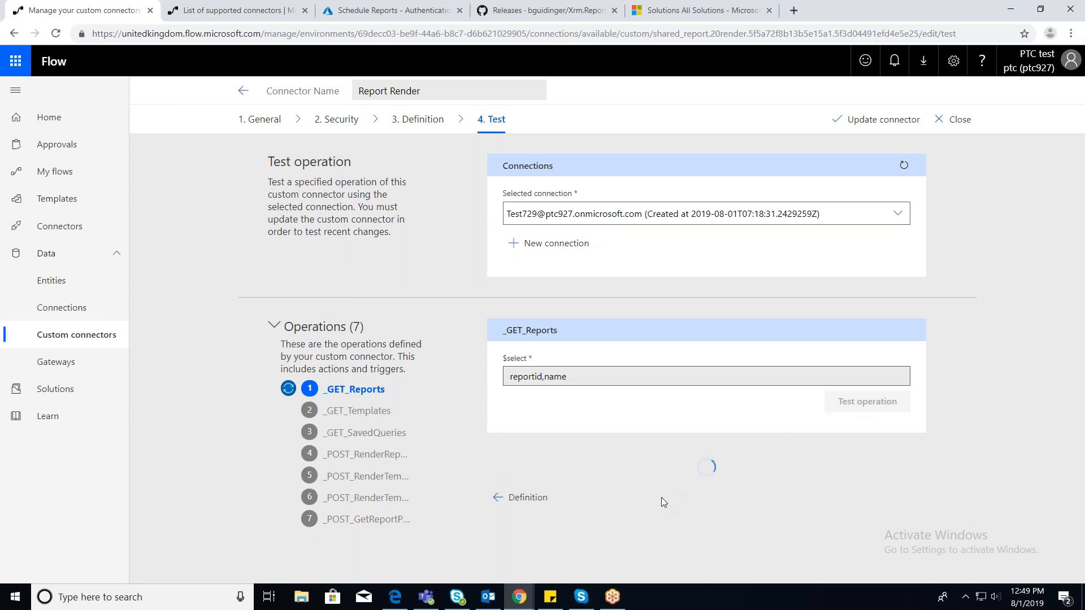
left_click(867, 401)
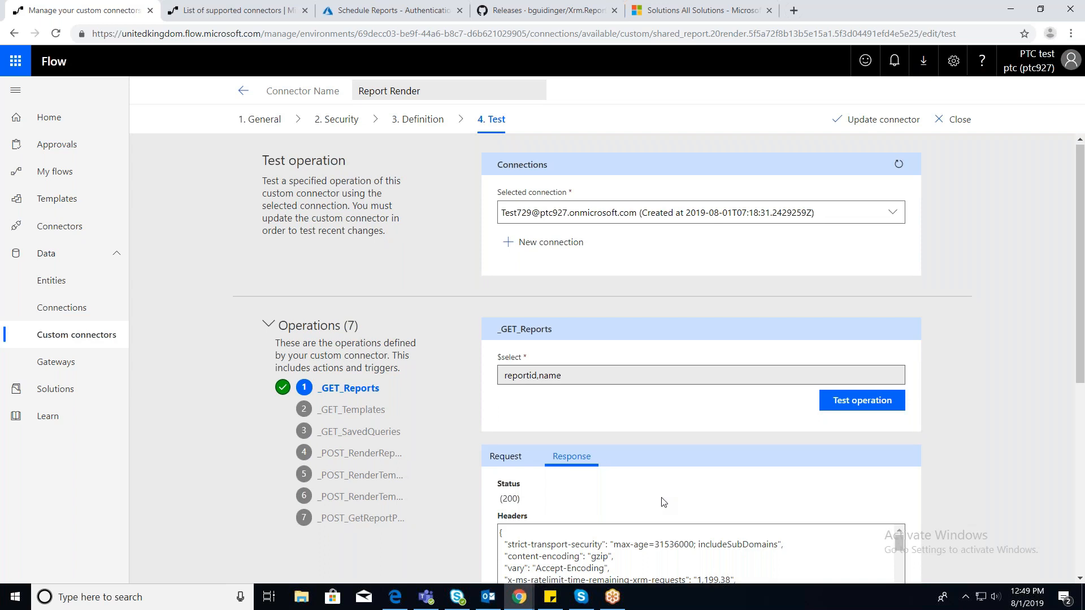
scroll("down", 3)
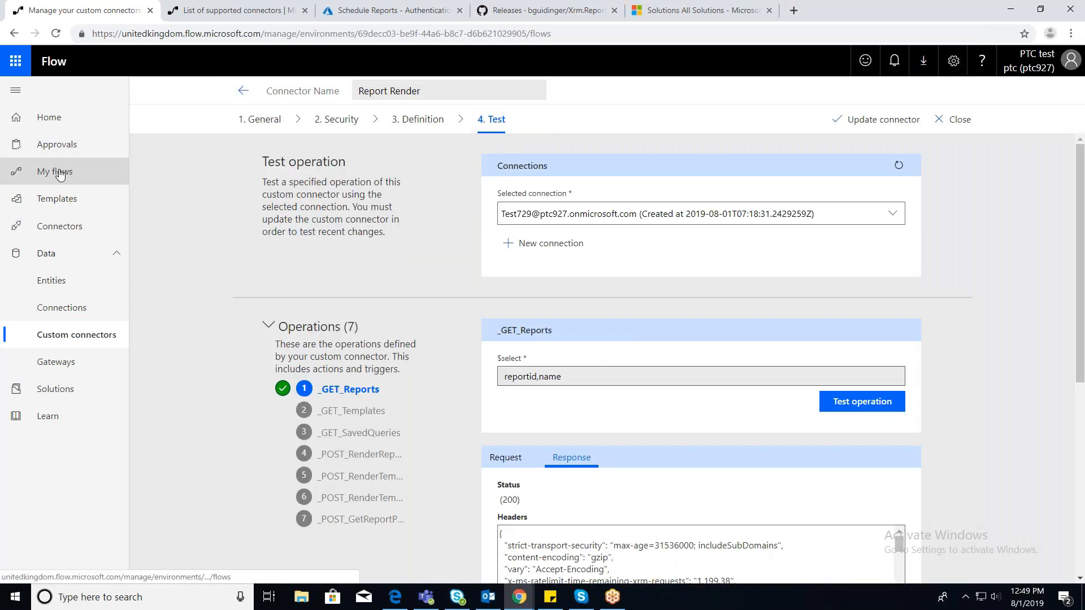
Create a blank scheduled flow named Report Delivery starting 8/2/19 10:00 AM, repeating every 1 minute
left_click(54, 171)
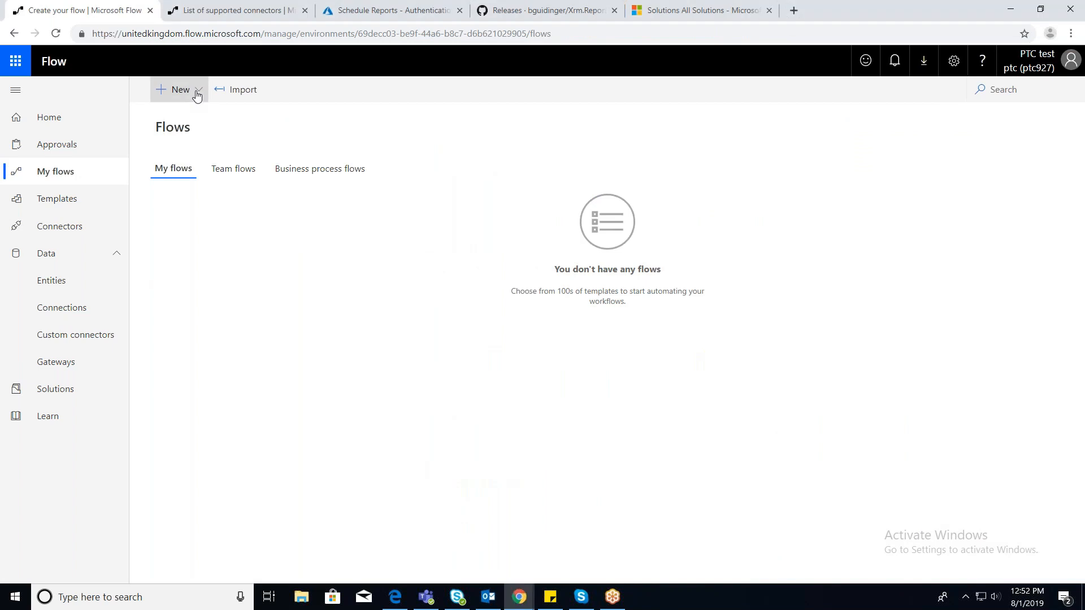
left_click(179, 90)
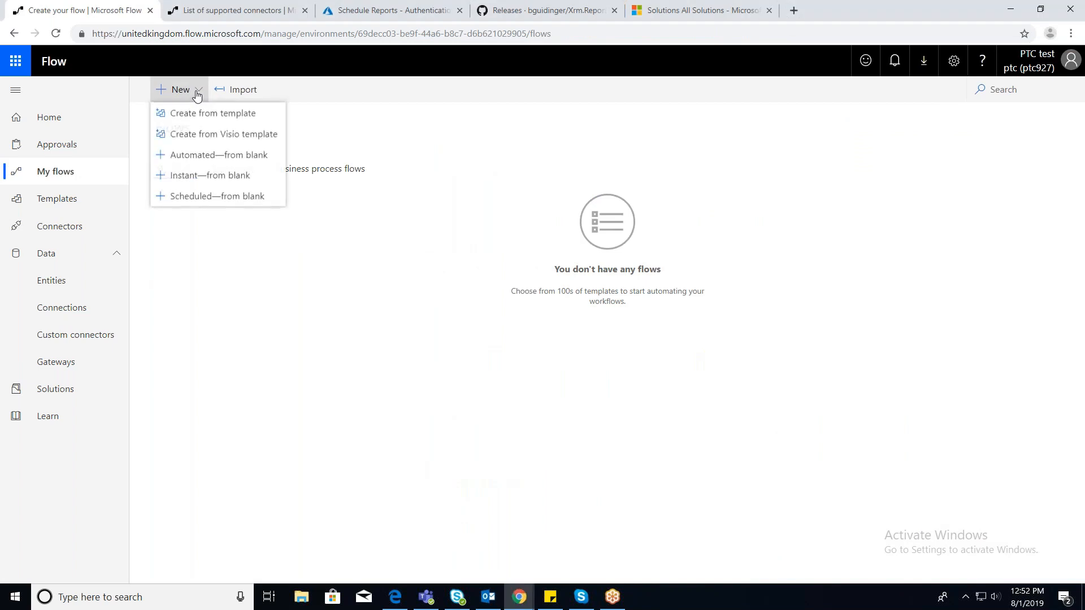
mouse_move(197, 187)
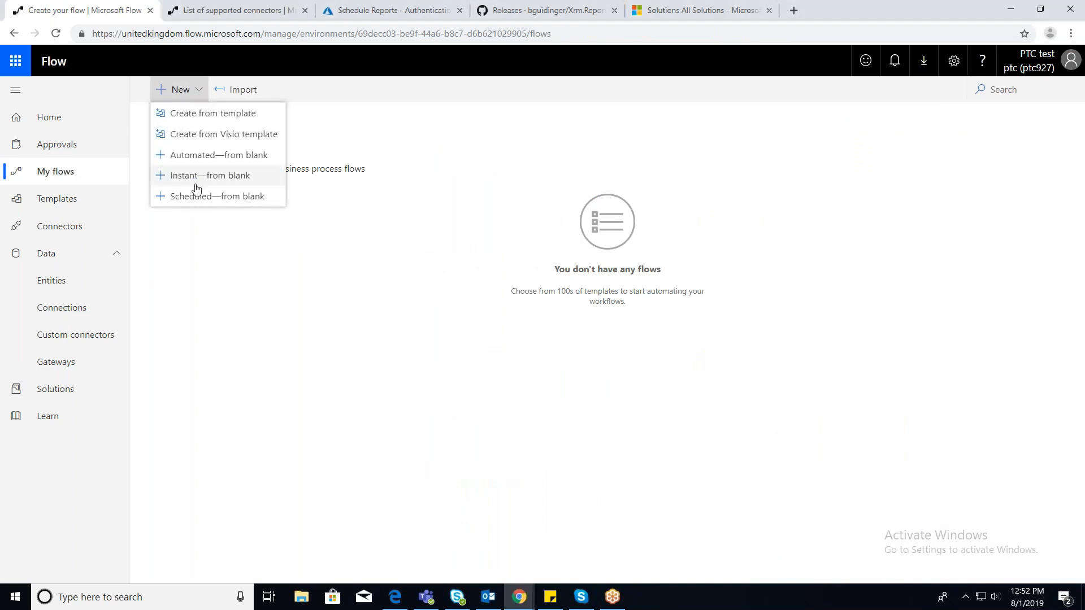
left_click(216, 197)
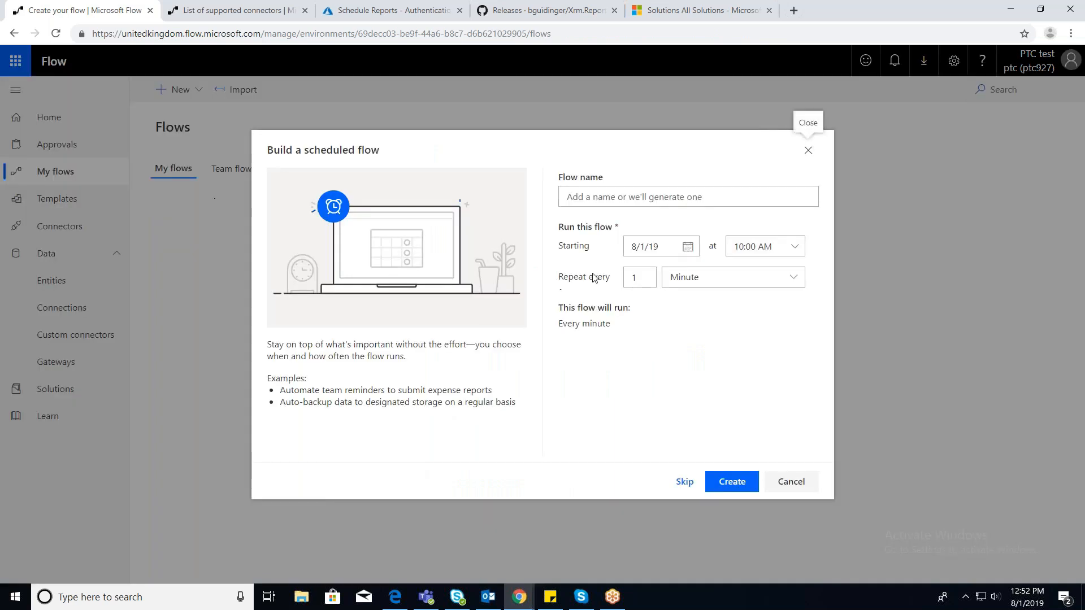
mouse_move(827, 174)
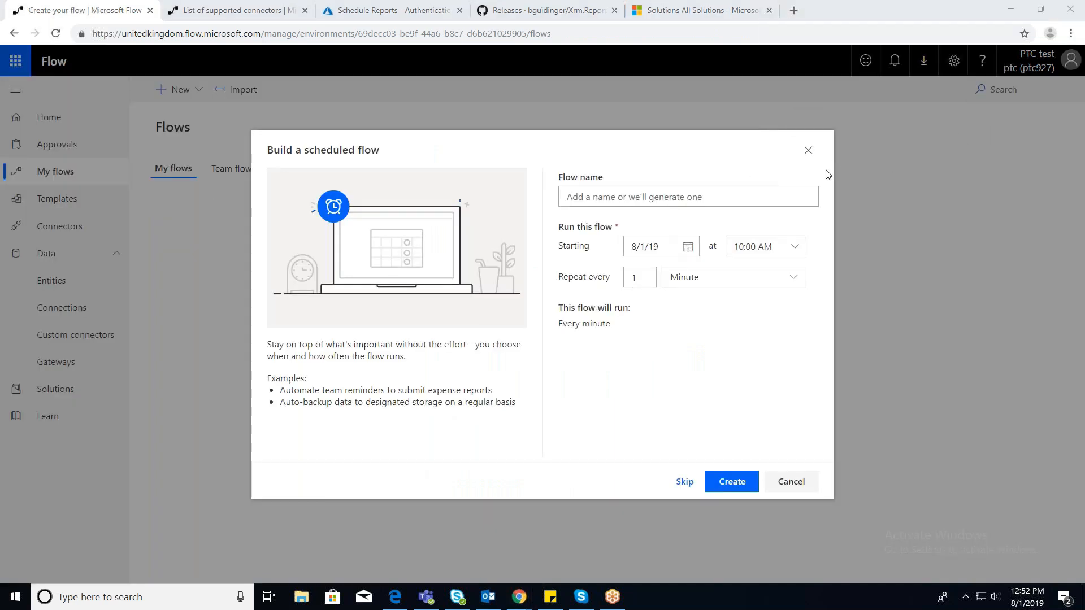
left_click(687, 197)
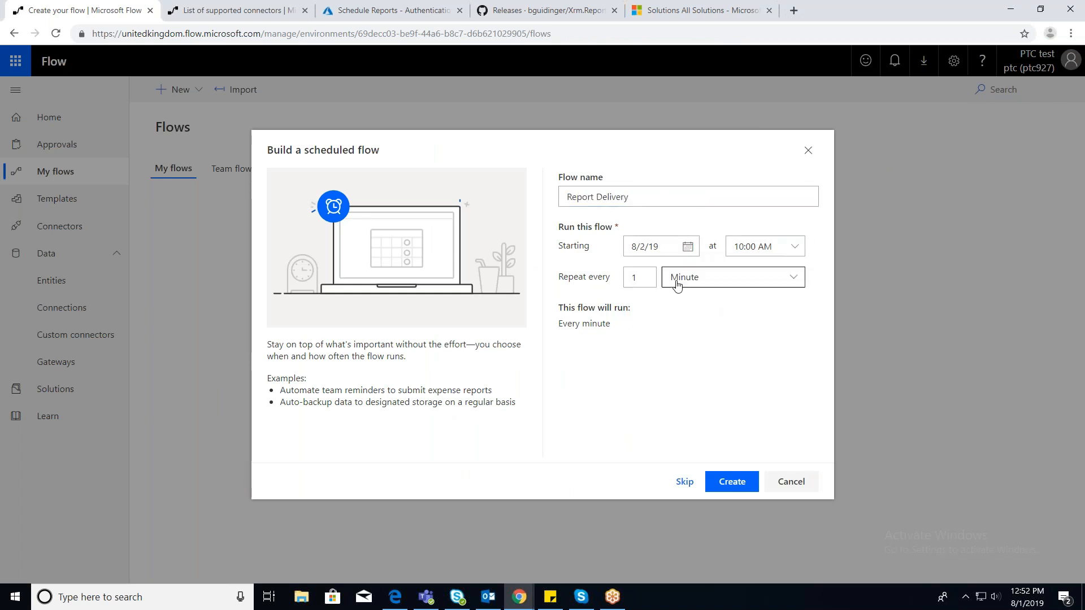
left_click(732, 482)
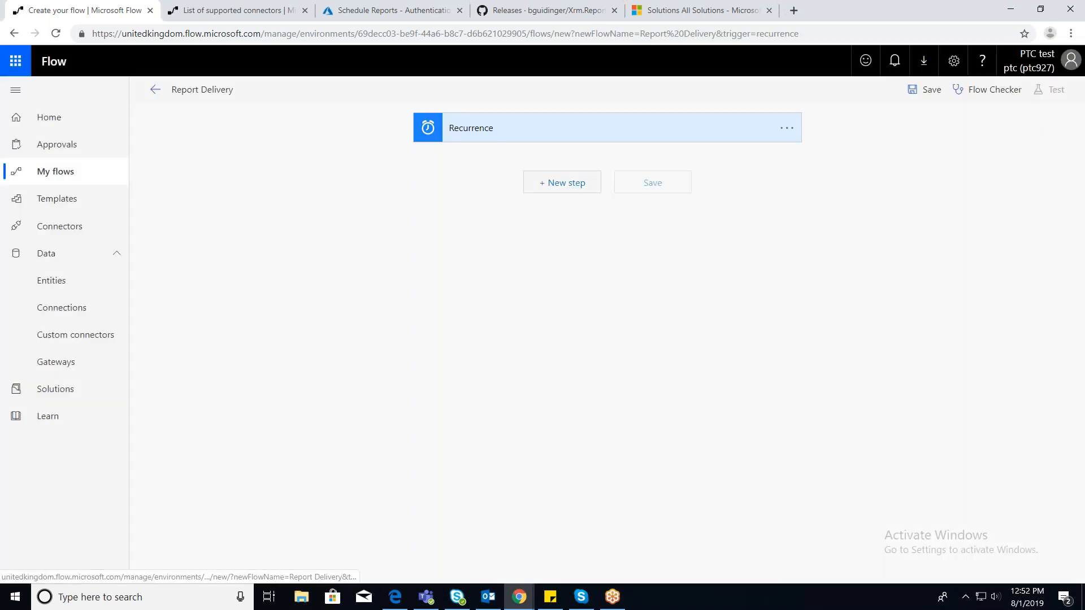
mouse_move(687, 183)
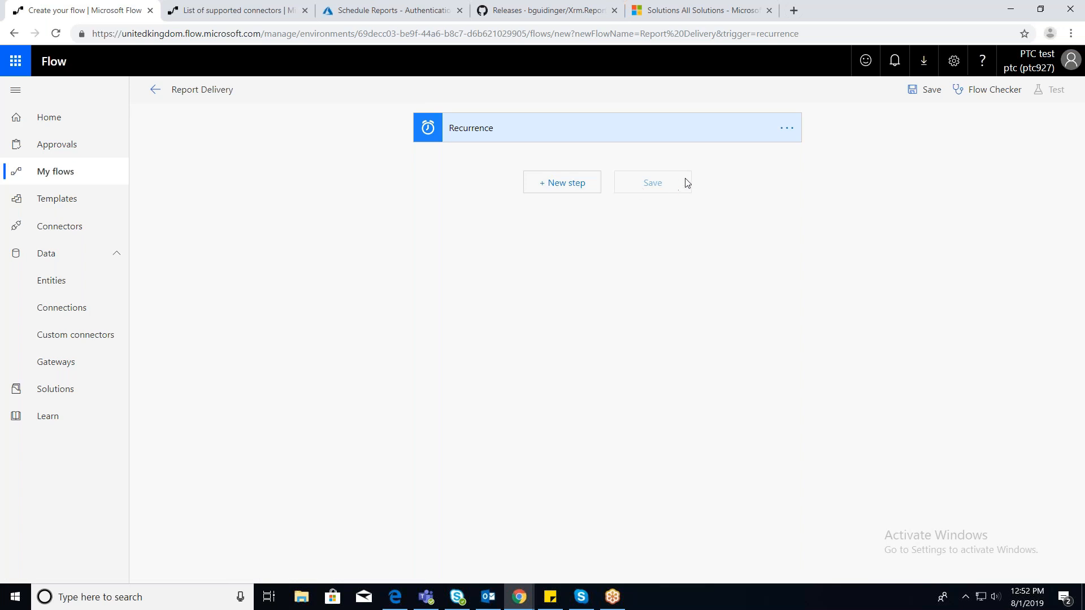
mouse_move(658, 137)
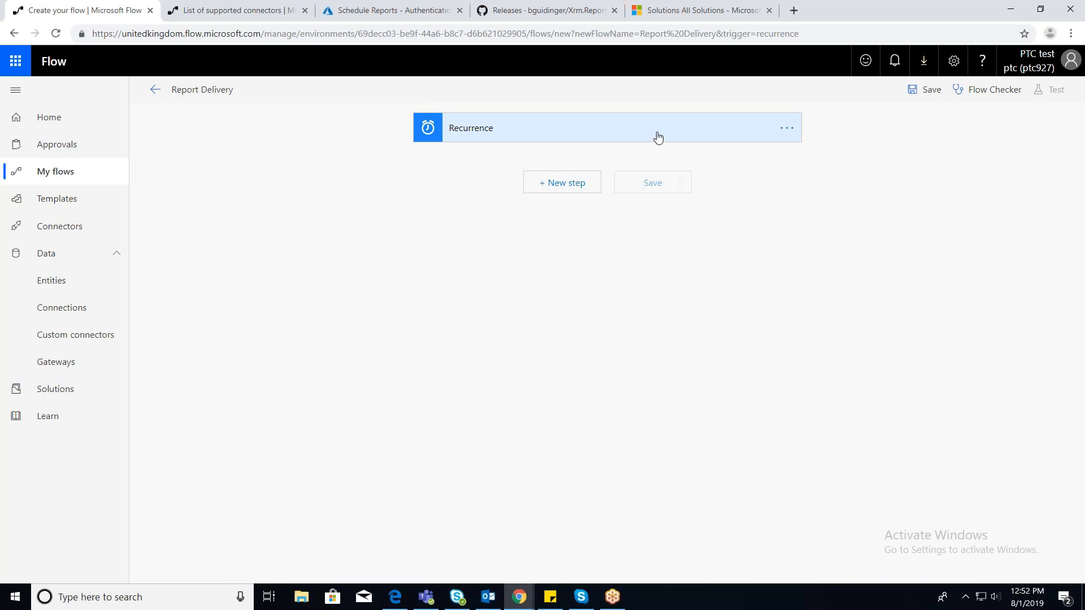
Add a Report Render > Render Report action after the recurrence trigger
left_click(561, 181)
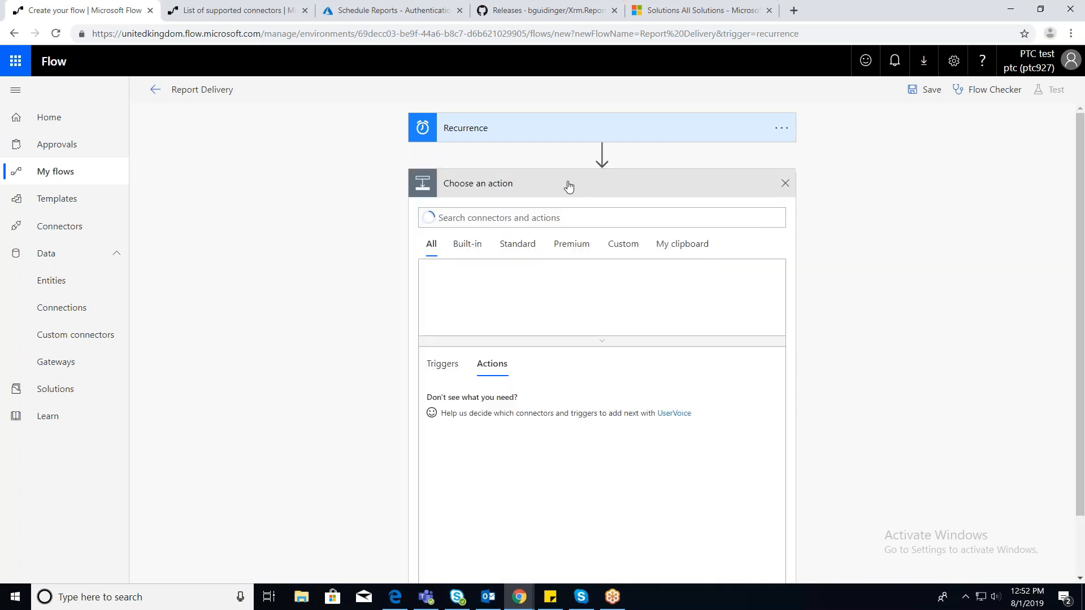
type("report")
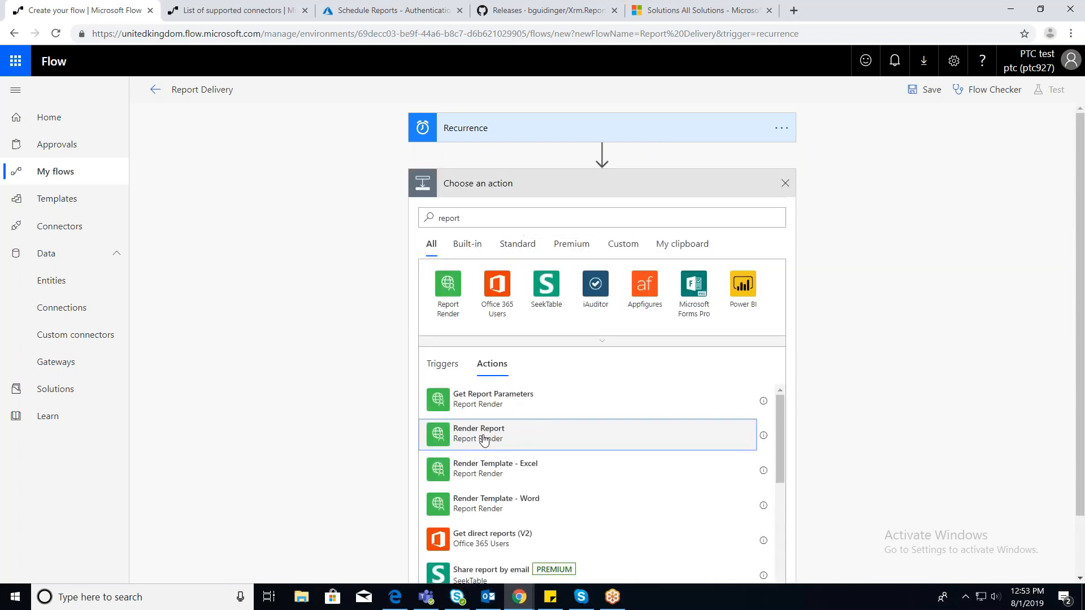
left_click(479, 434)
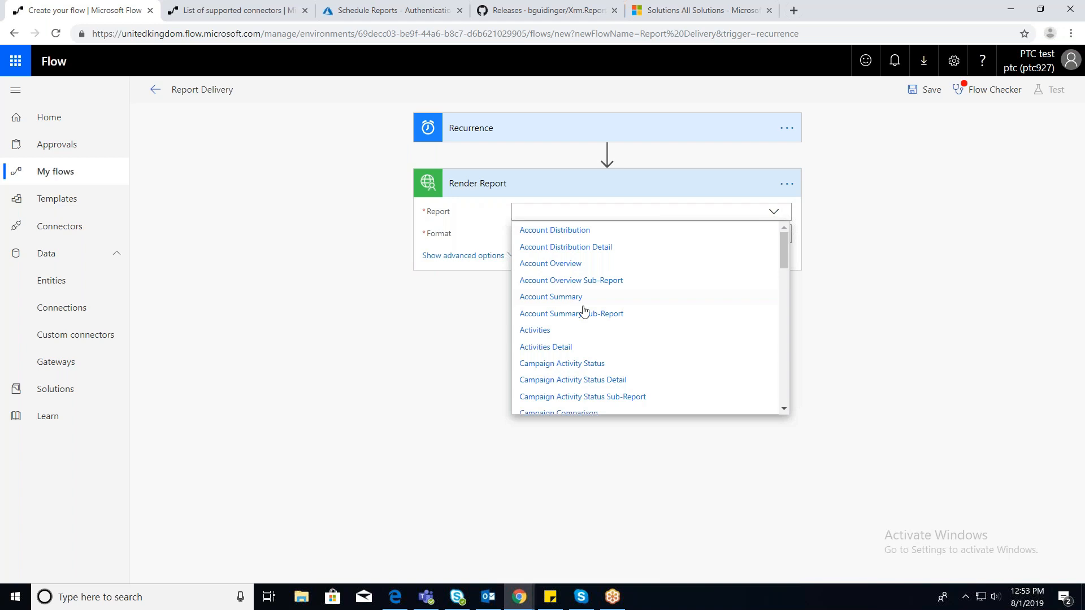
mouse_move(572, 316)
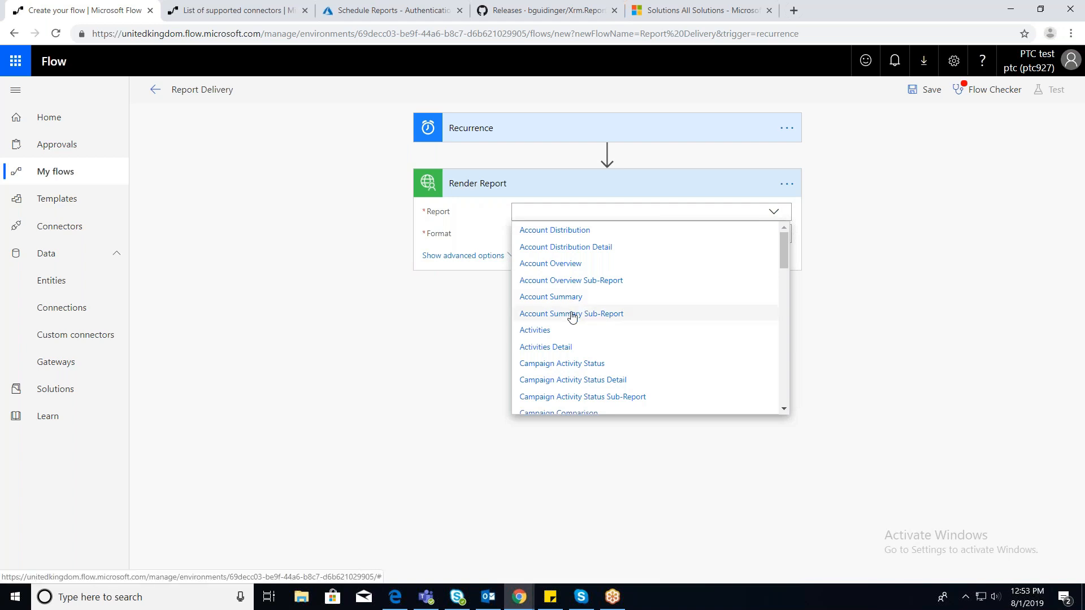
Set the Render Report step to the Invoice report in PDF format
scroll("down", 3)
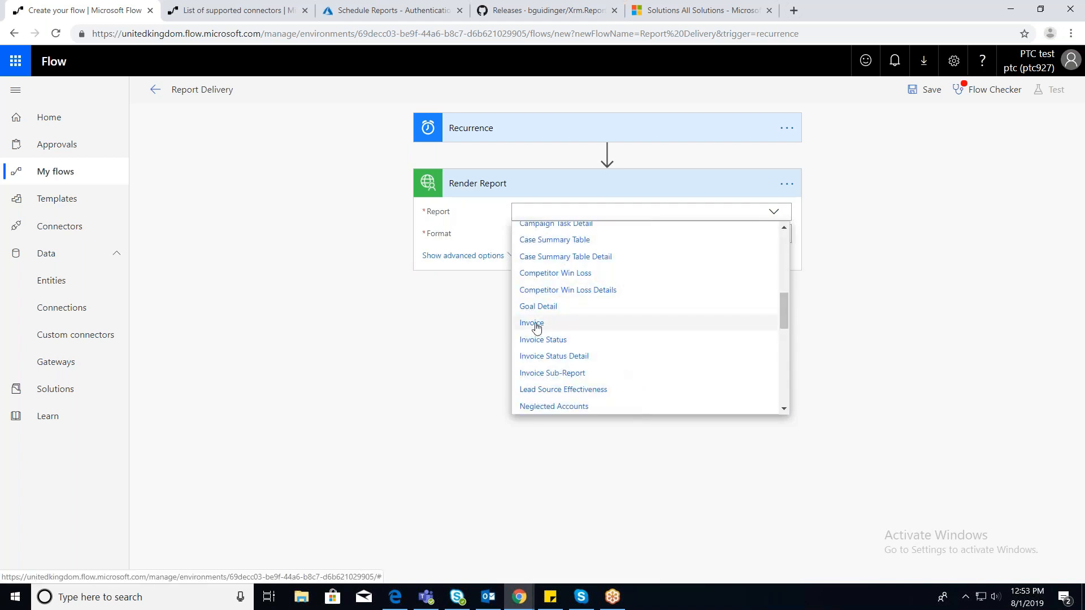
left_click(531, 324)
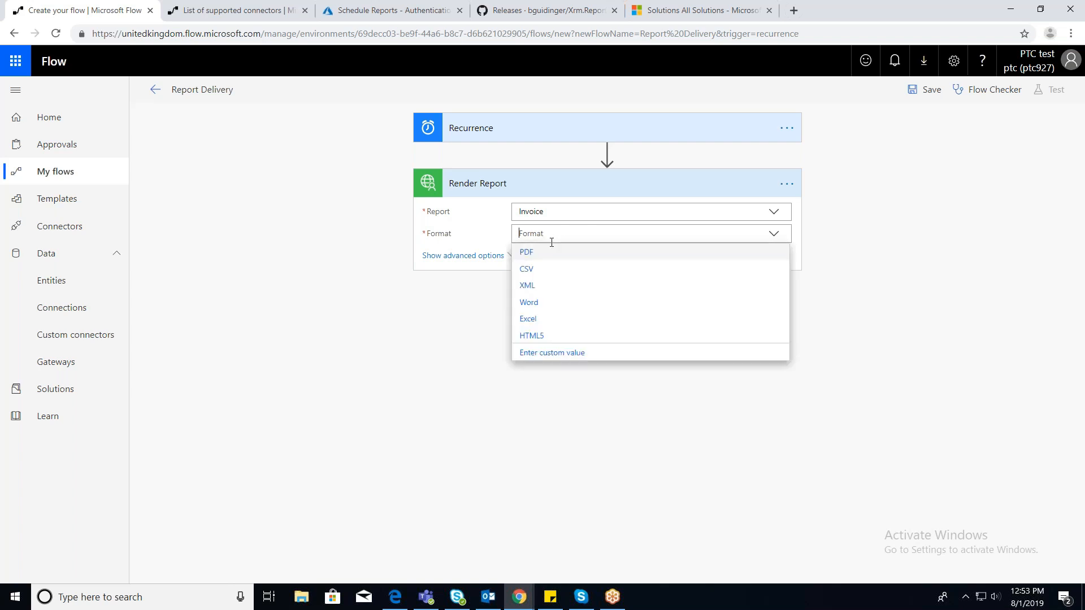
left_click(526, 252)
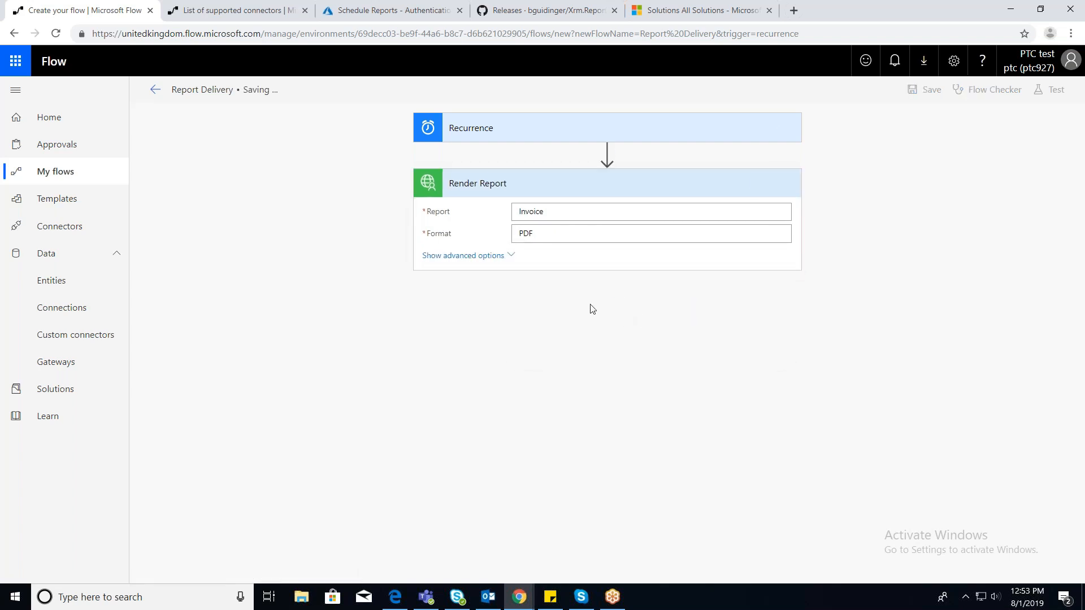
mouse_move(584, 317)
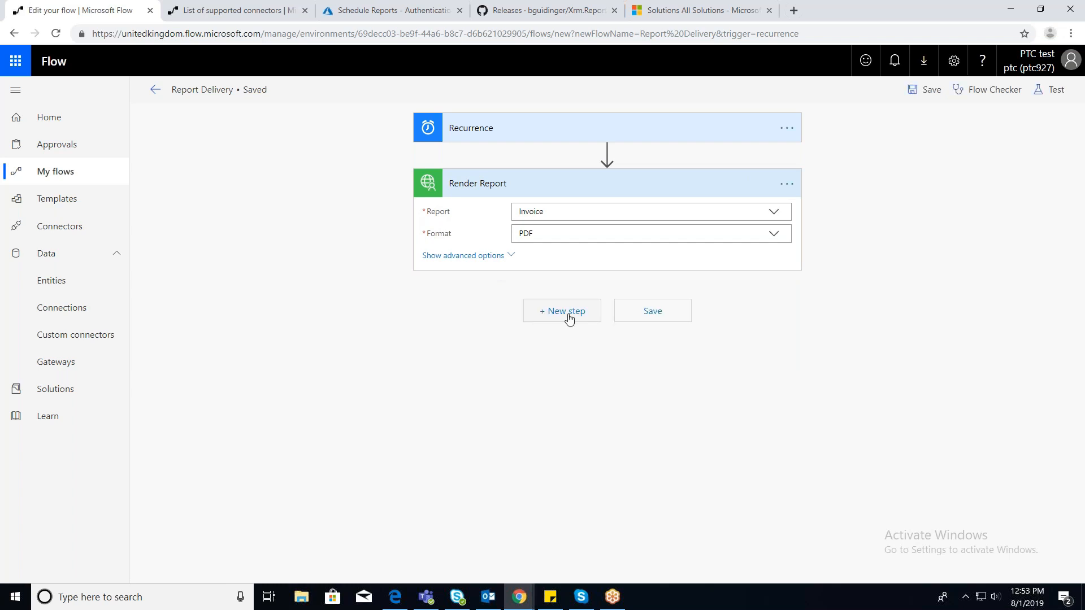
Add a Send an email action after the Render Report step
left_click(561, 311)
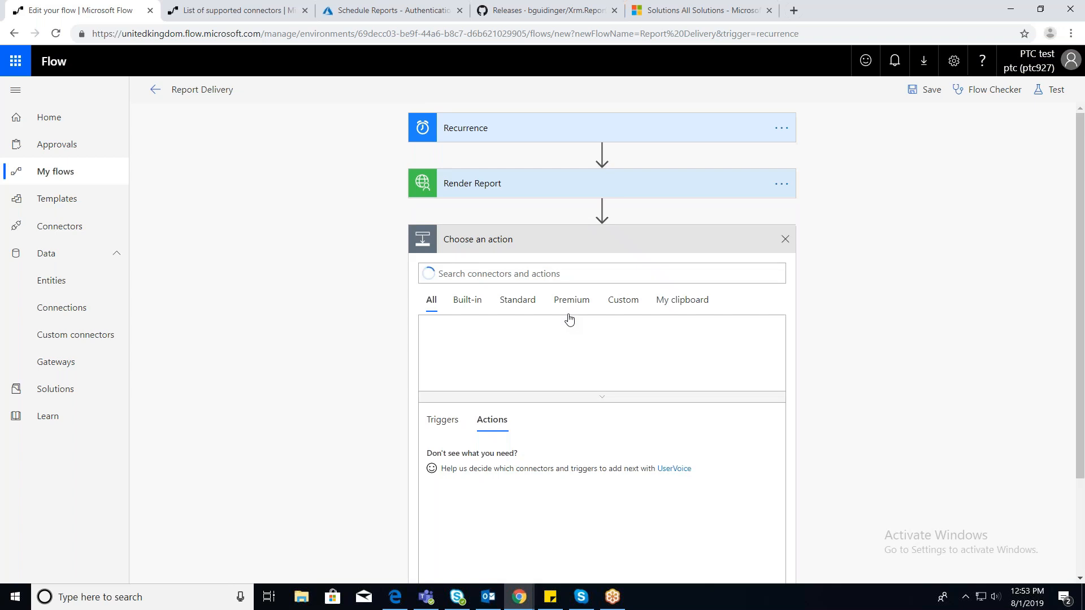
type("sne")
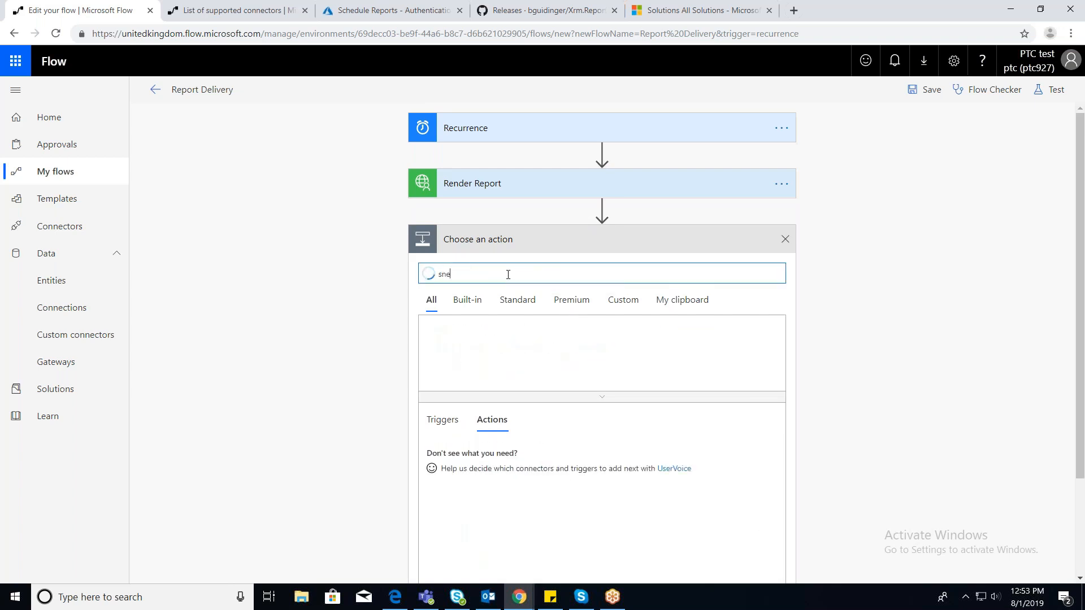
type("send an")
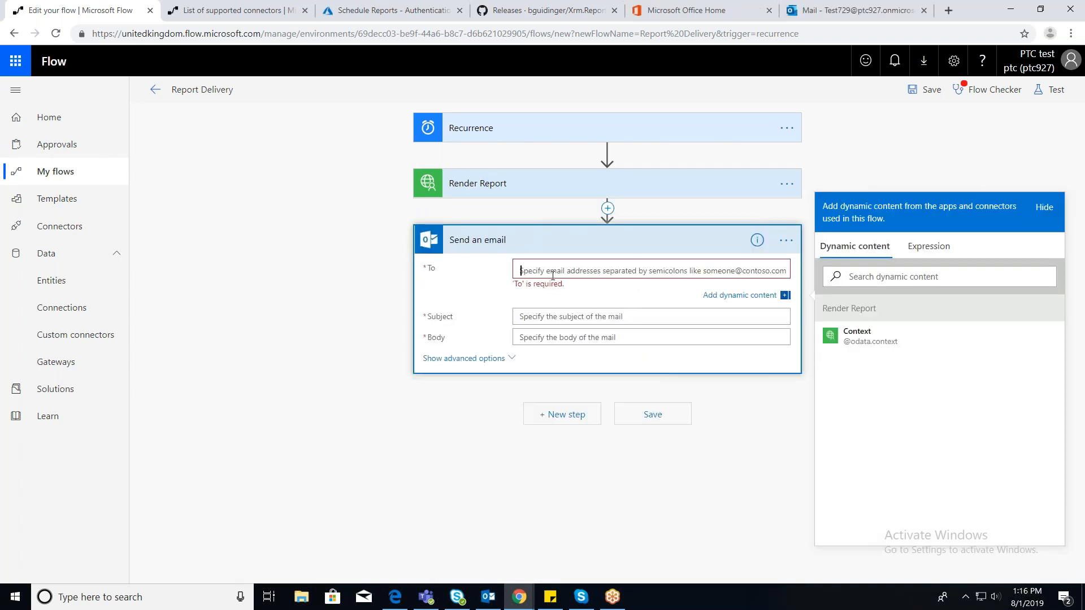
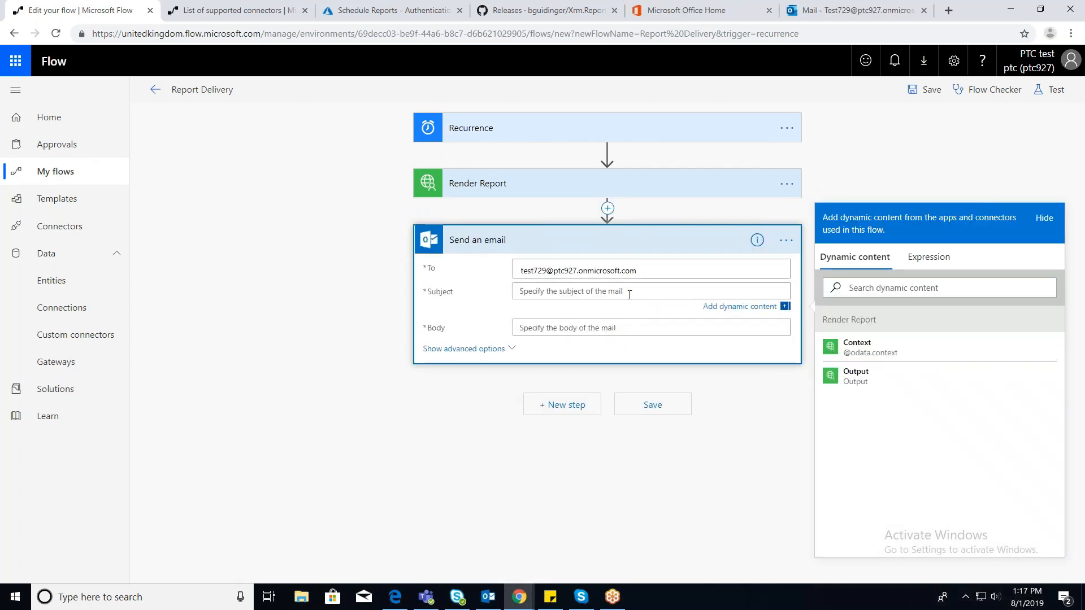
type("Invoice")
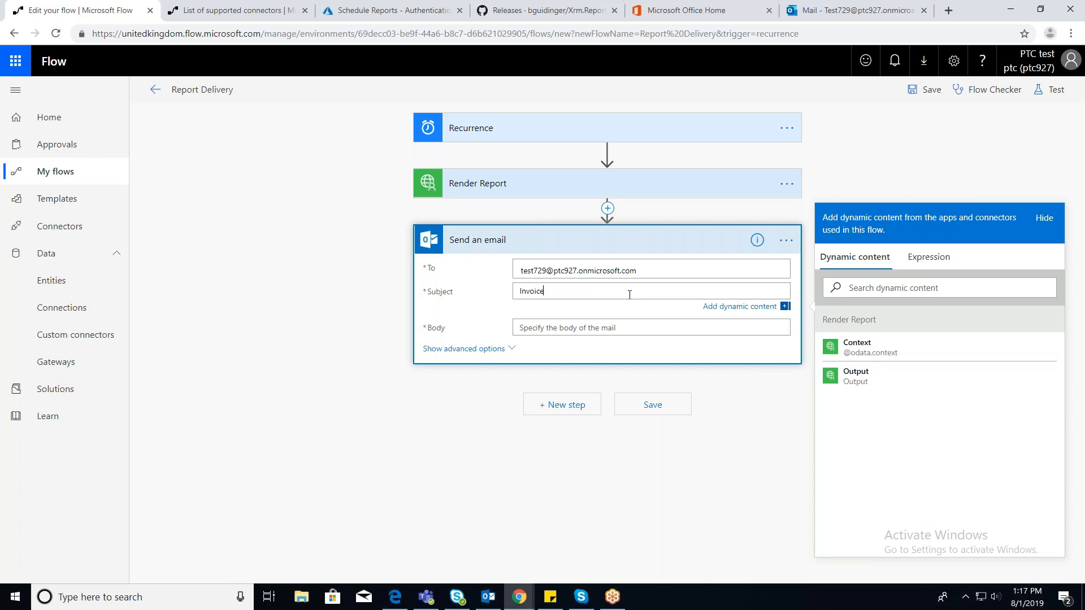
type("HI swathi")
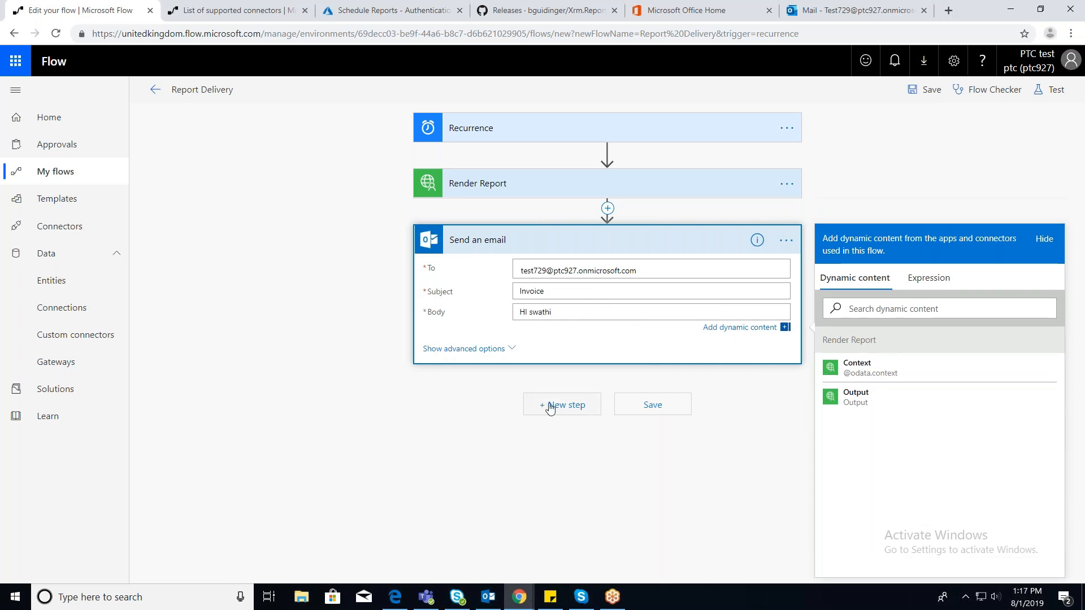
In advanced options, attach the rendered report Output as Invoice.pdf
left_click(464, 348)
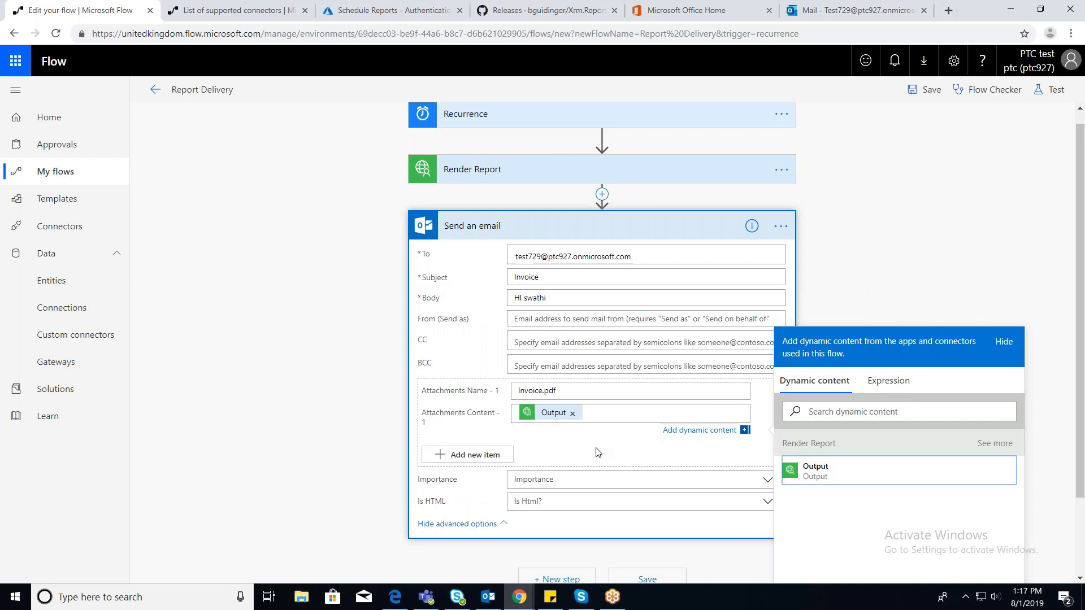
left_click(924, 89)
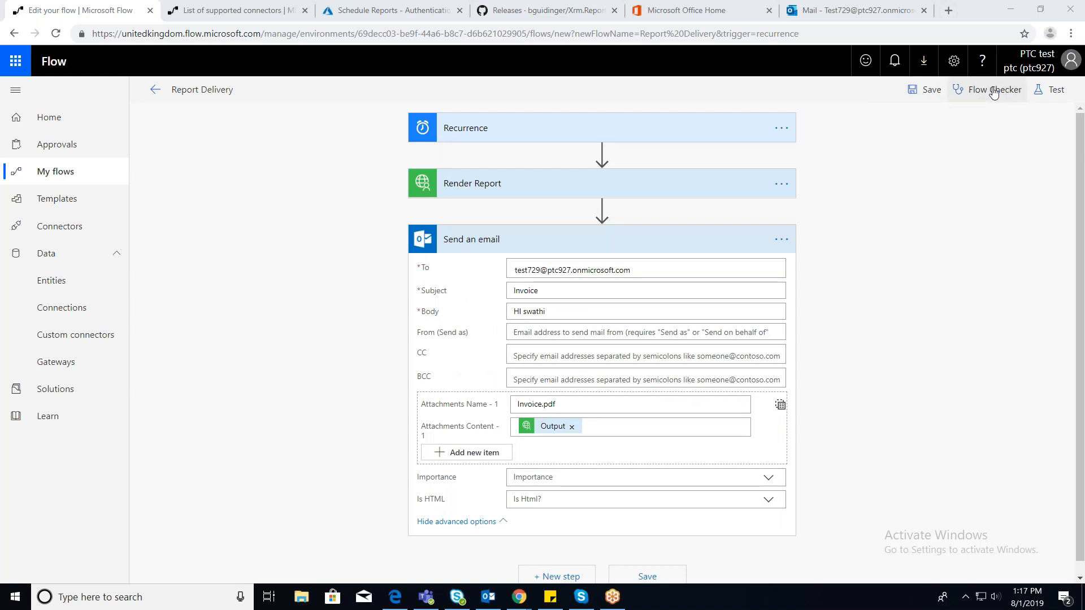
mouse_move(994, 93)
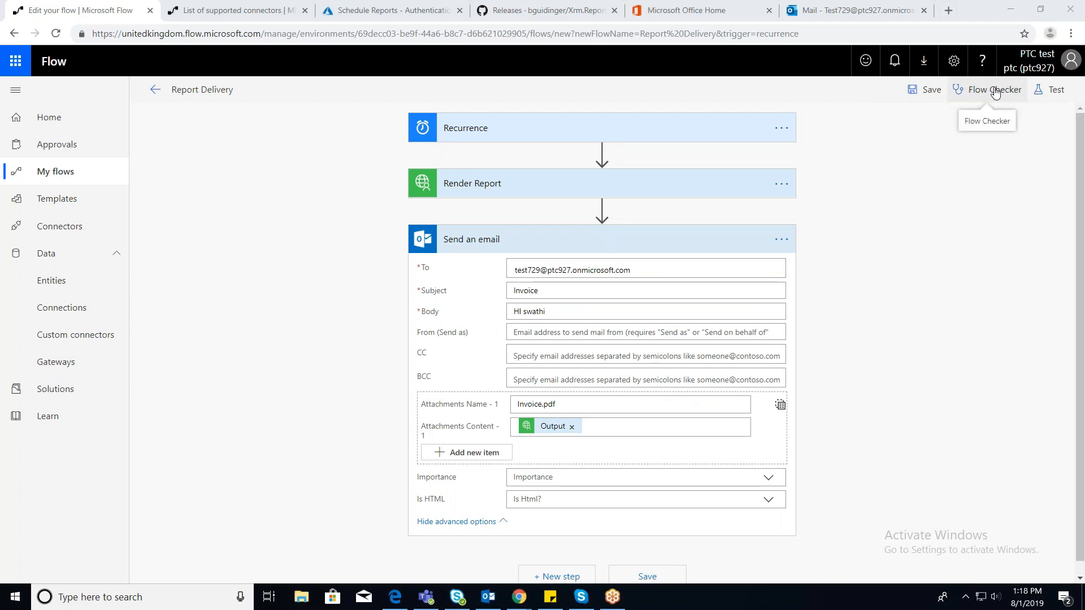
Save the flow and start a test with the trigger performed manually
left_click(994, 90)
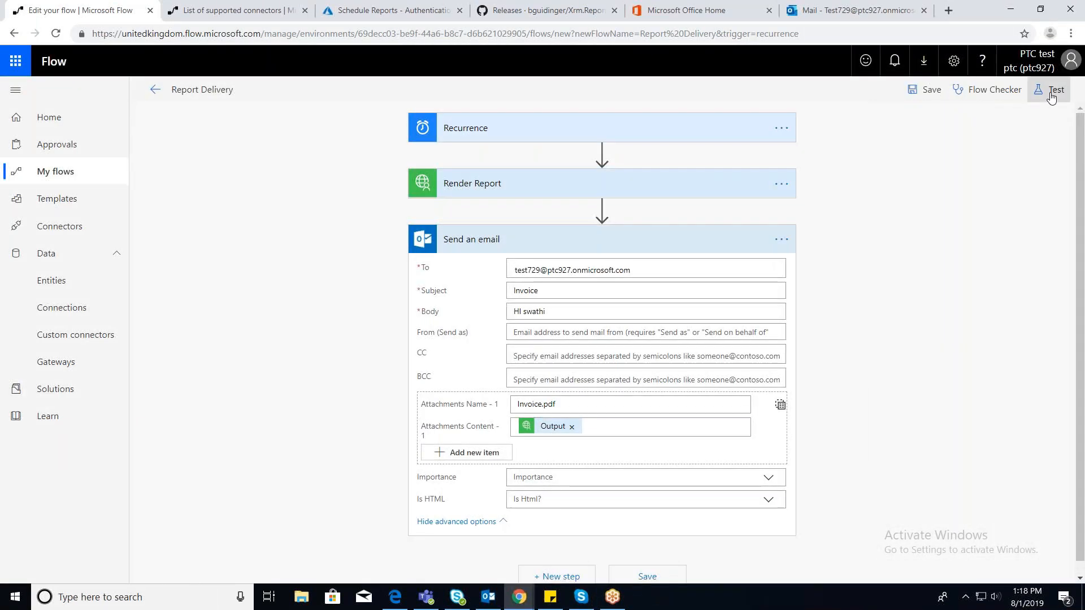
left_click(1055, 89)
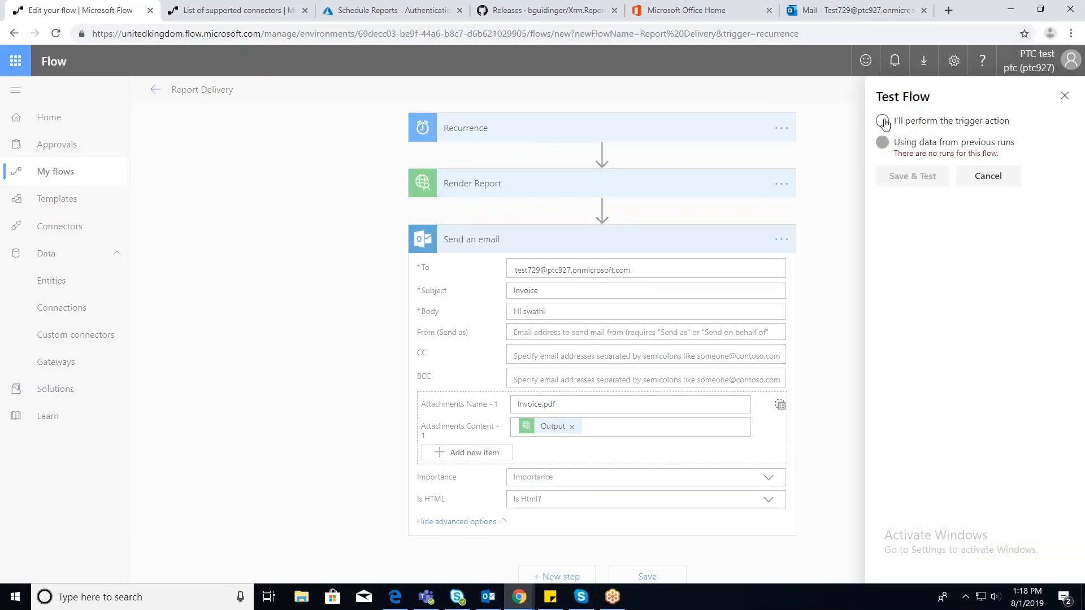
left_click(882, 121)
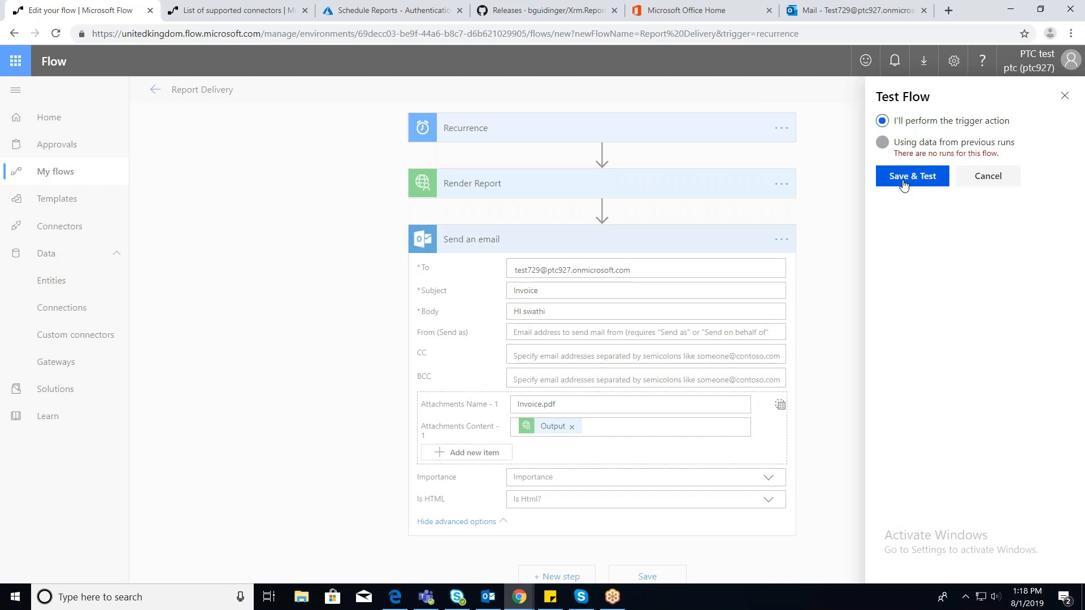
left_click(912, 175)
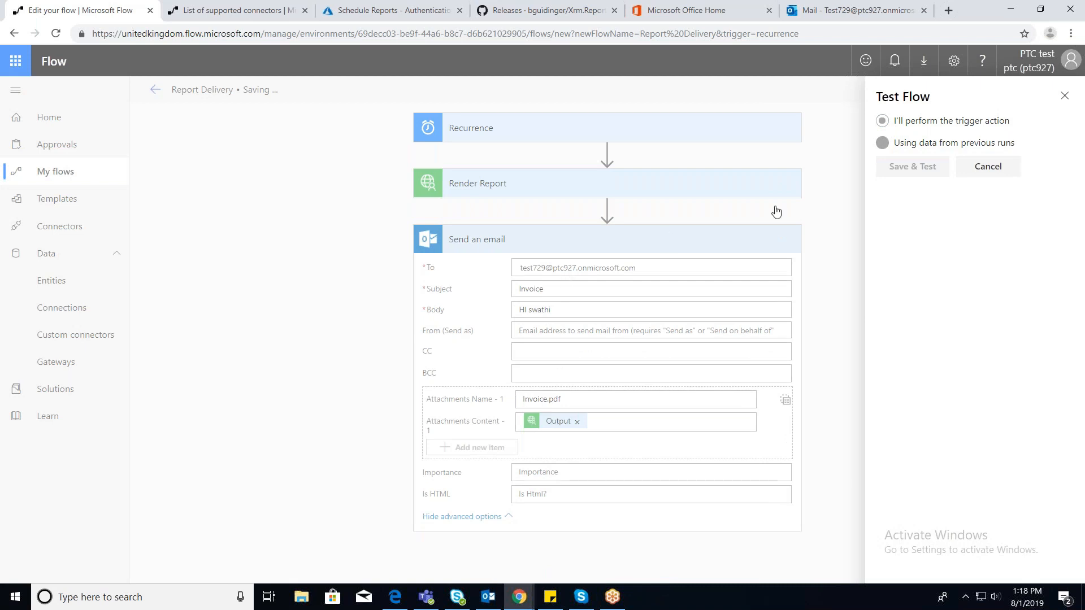
left_click(911, 167)
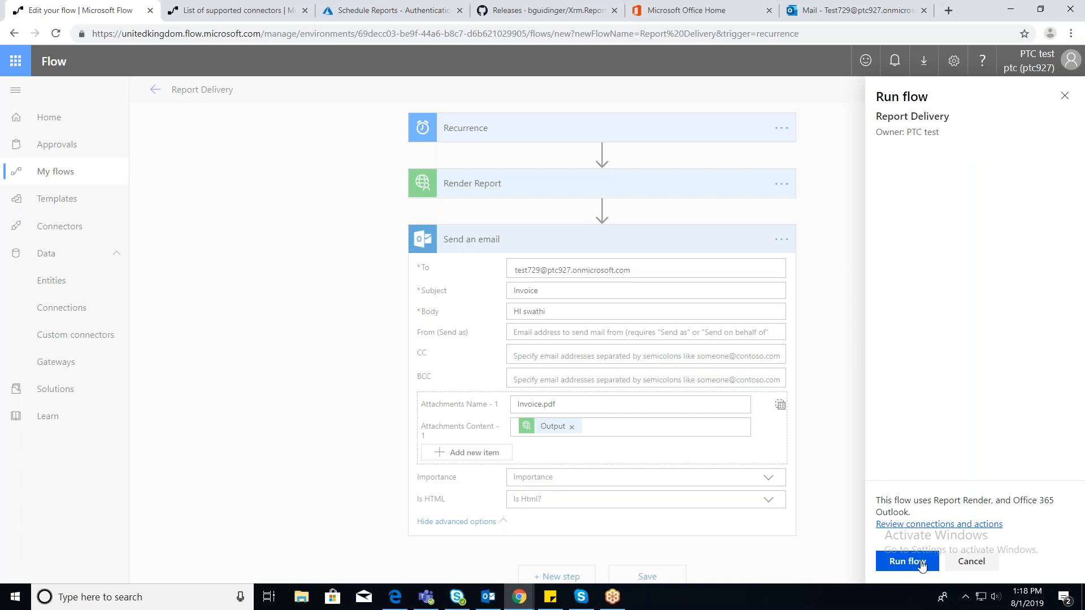
Run the Report Delivery flow now and dismiss the run-started confirmation
left_click(906, 560)
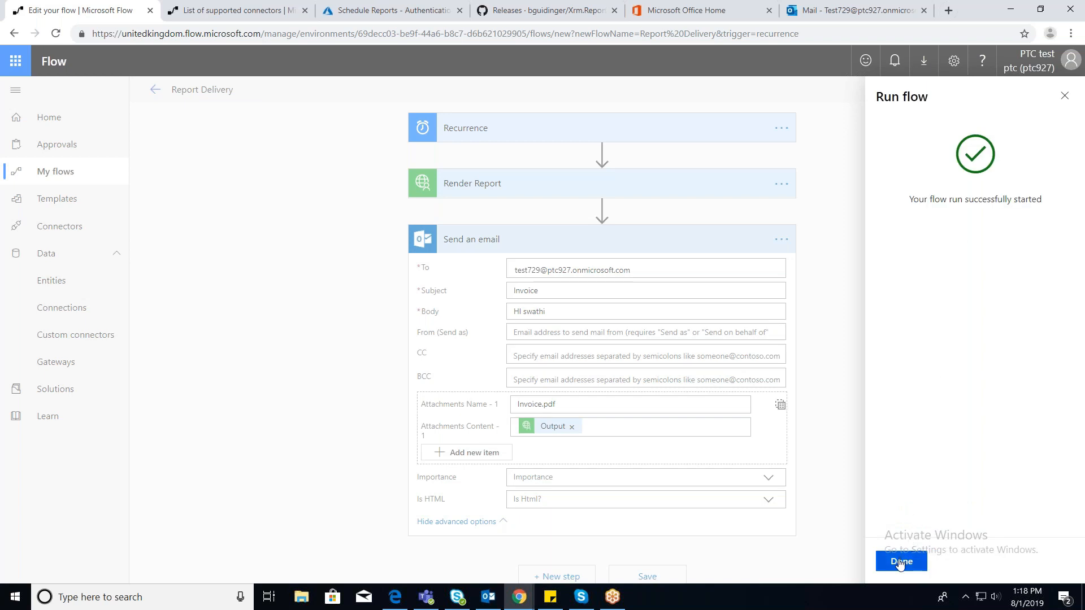
left_click(901, 560)
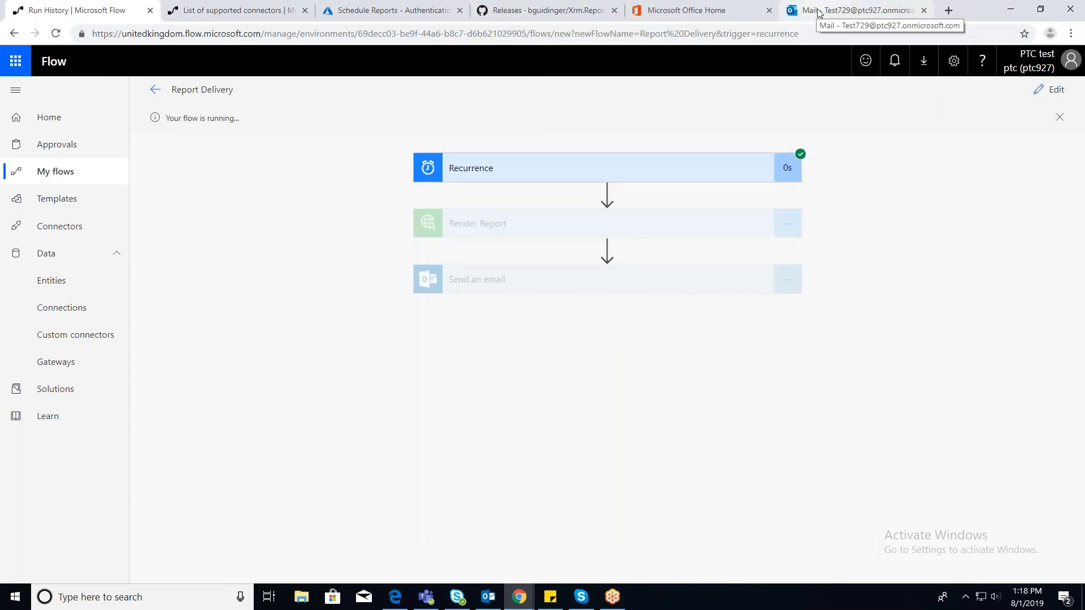
Switch to the Outlook on the web inbox to check for the invoice email
left_click(852, 10)
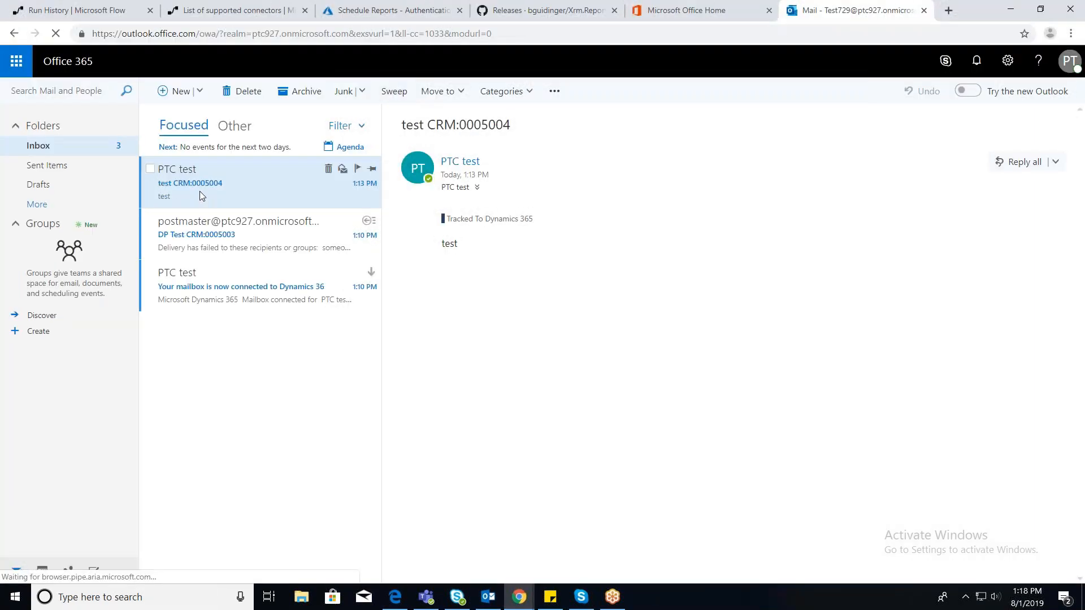